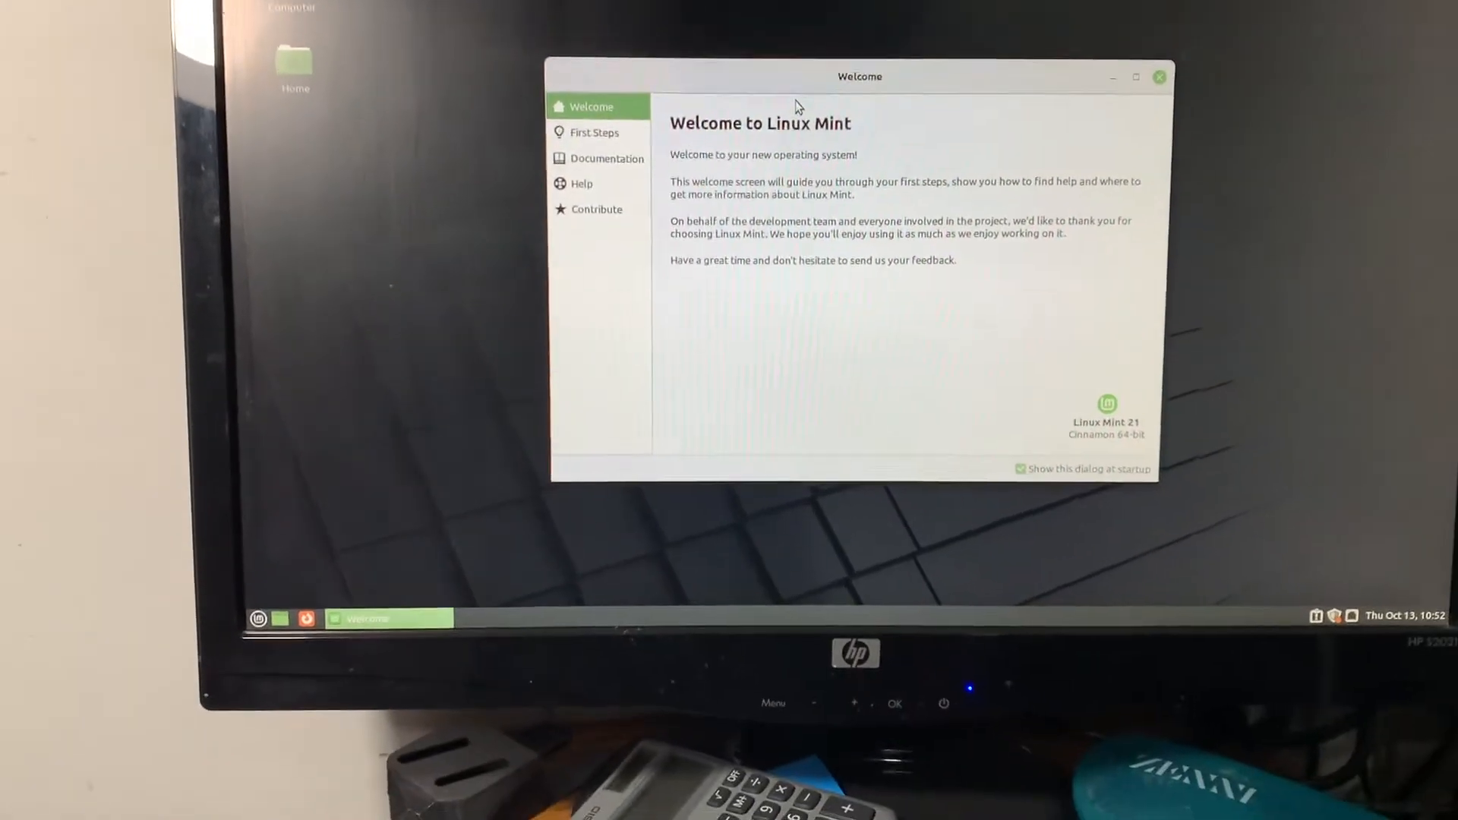
Step: Launch Driver Manager from Administration and focus its authentication password field
click(258, 618)
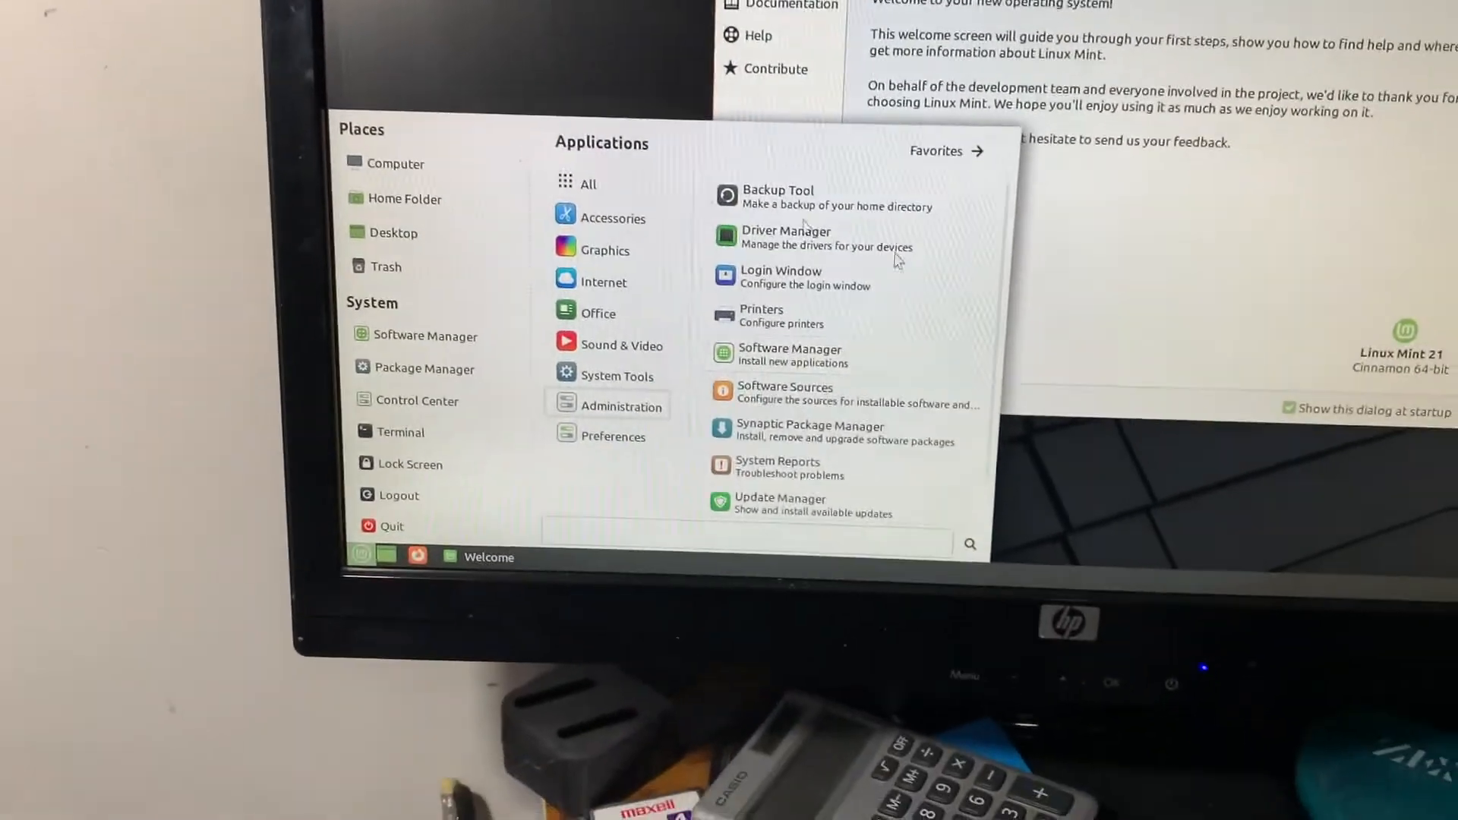
click(783, 237)
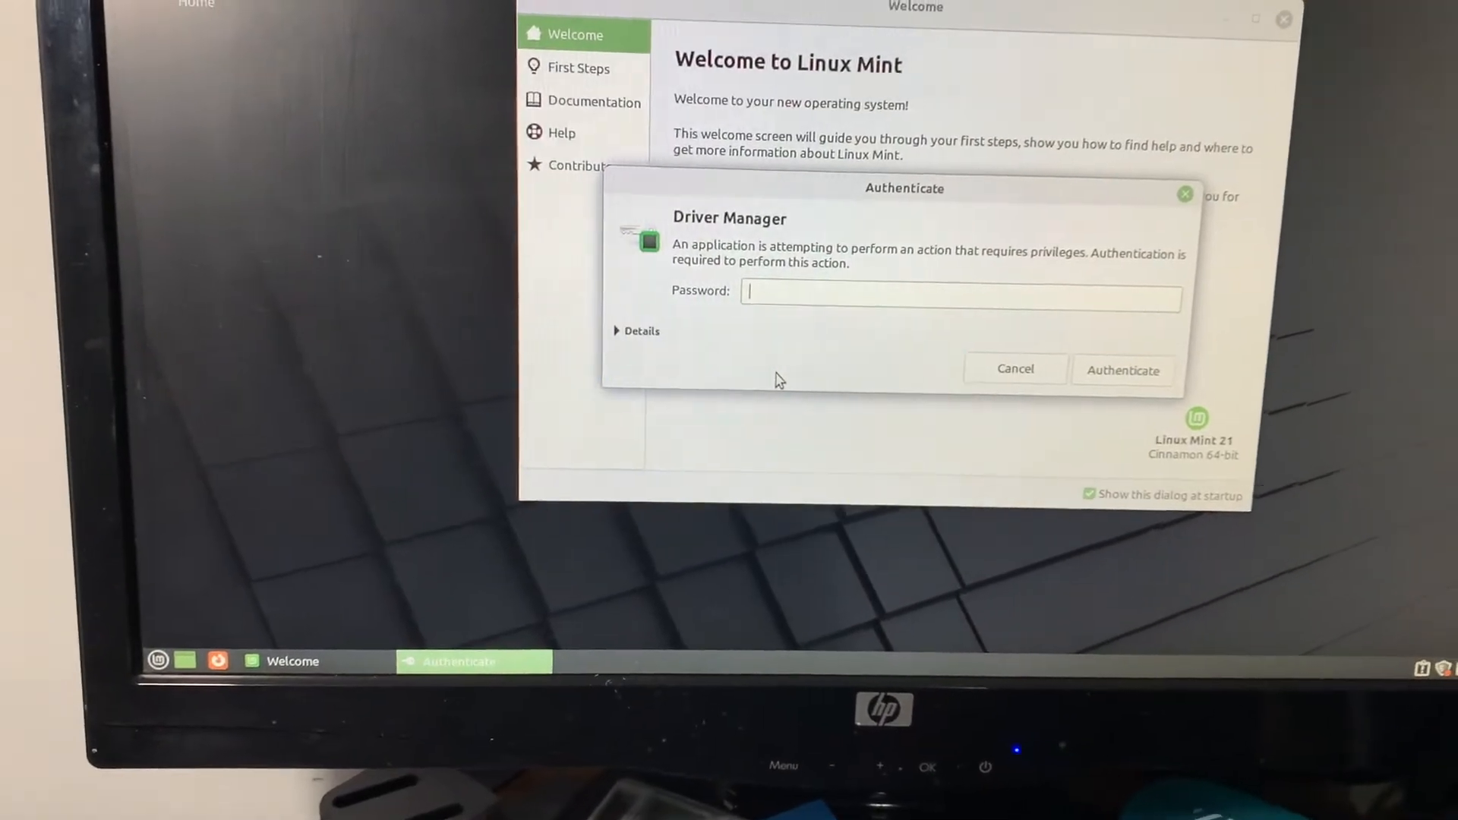
click(1123, 369)
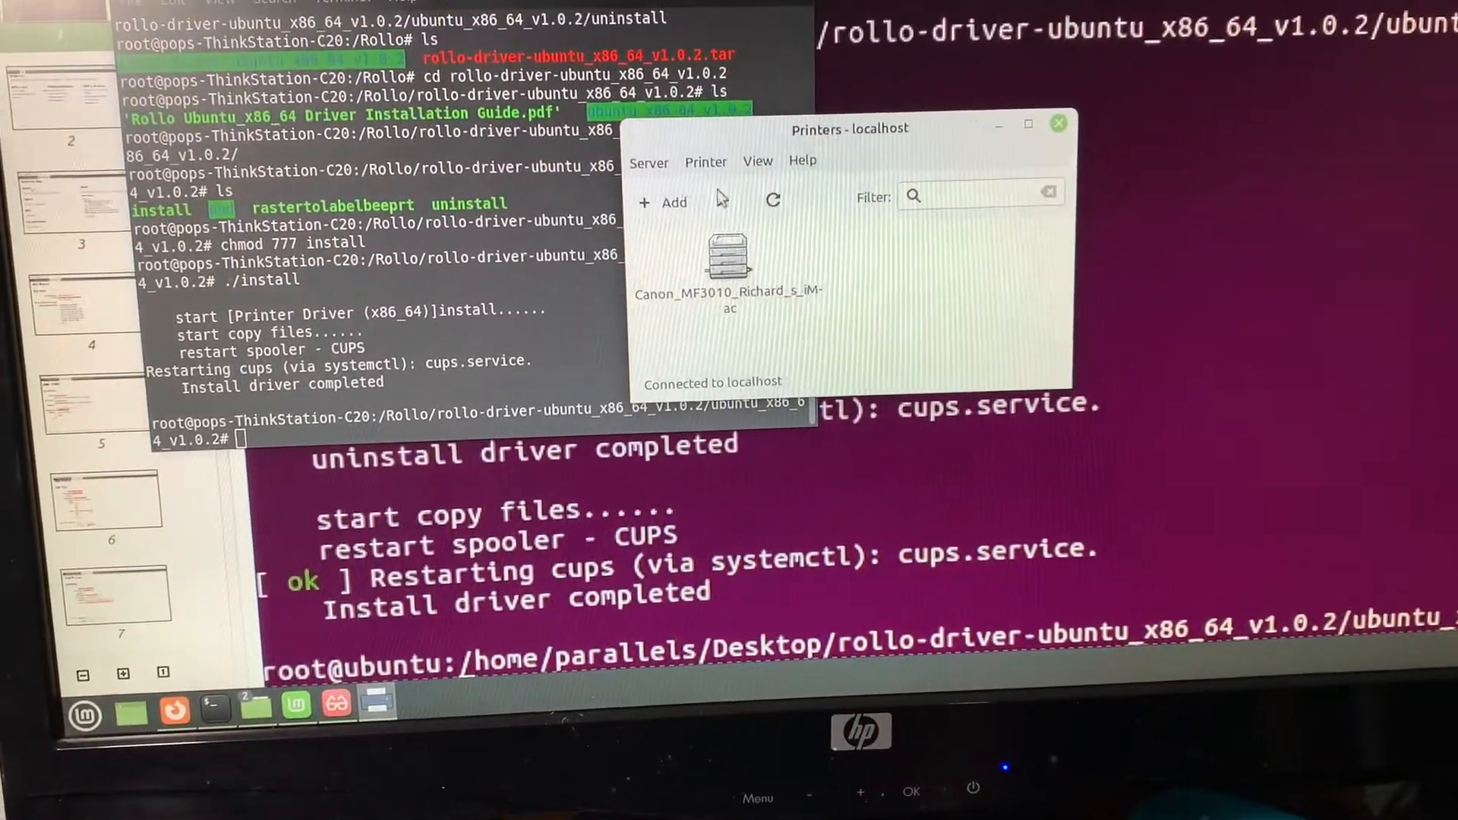
Step: Start adding a printer using the ThermalPrinter (USB) device and continue to driver choice
click(662, 202)
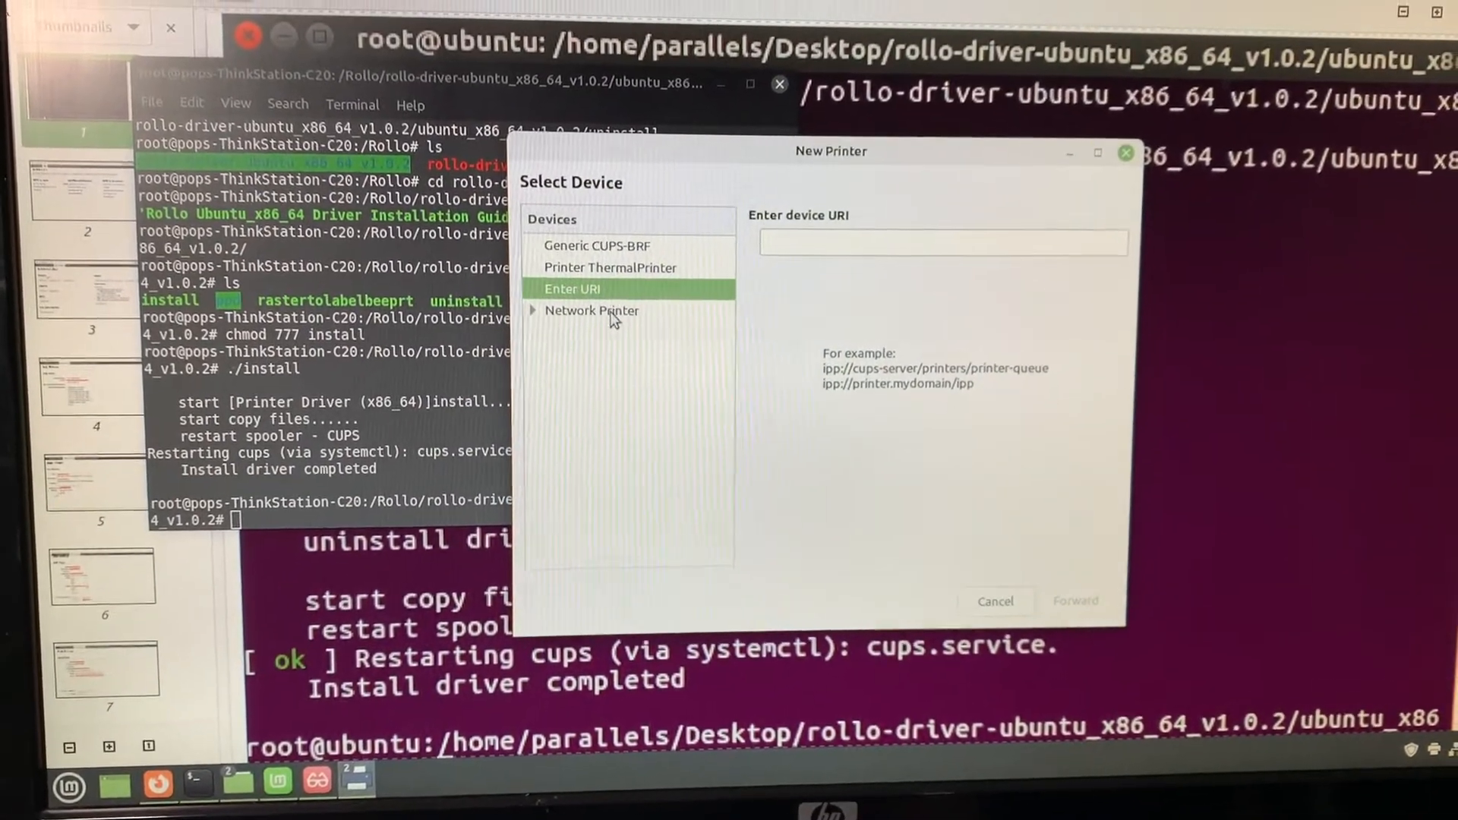
click(598, 246)
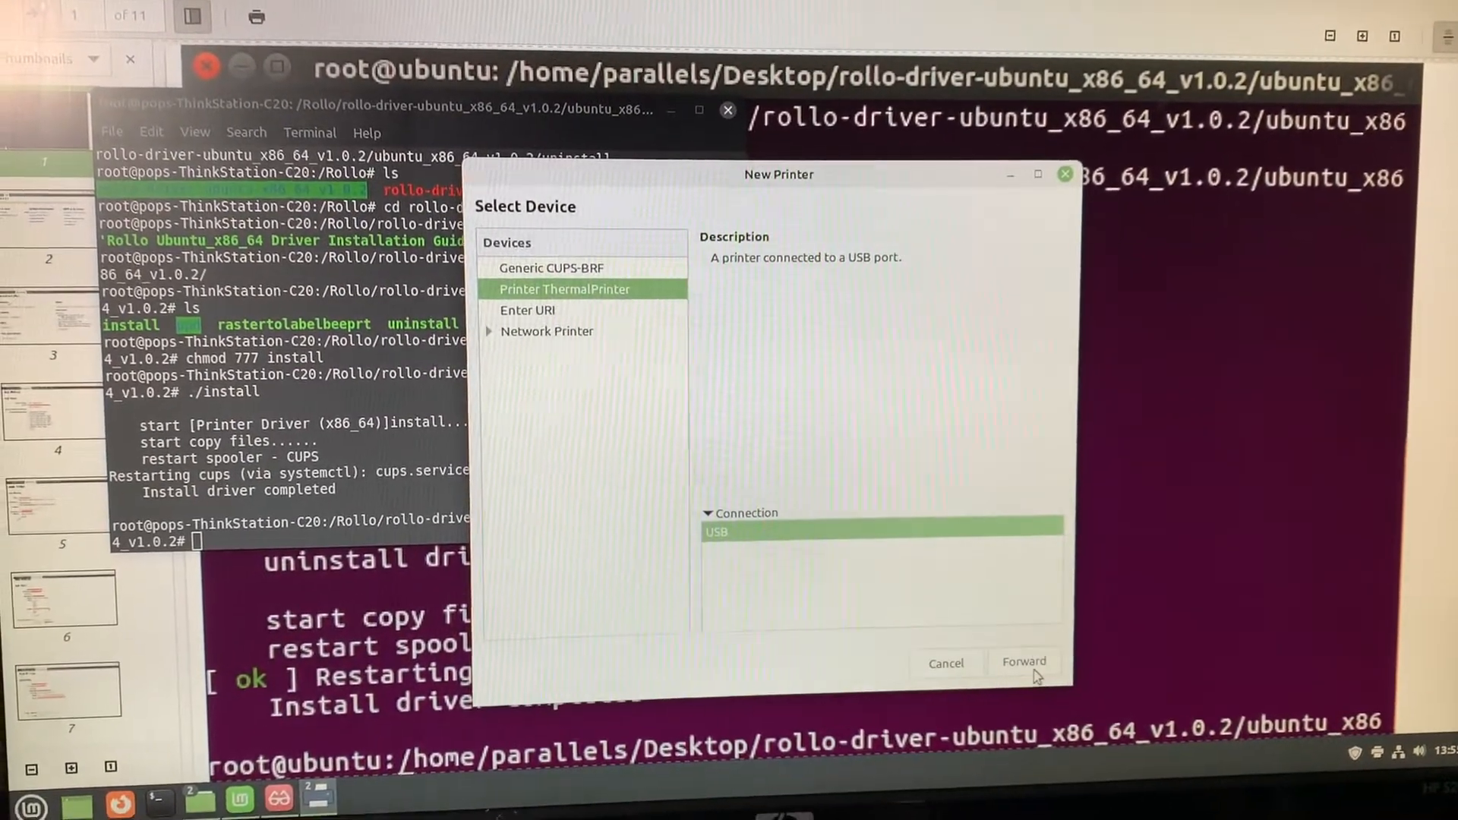
click(1023, 661)
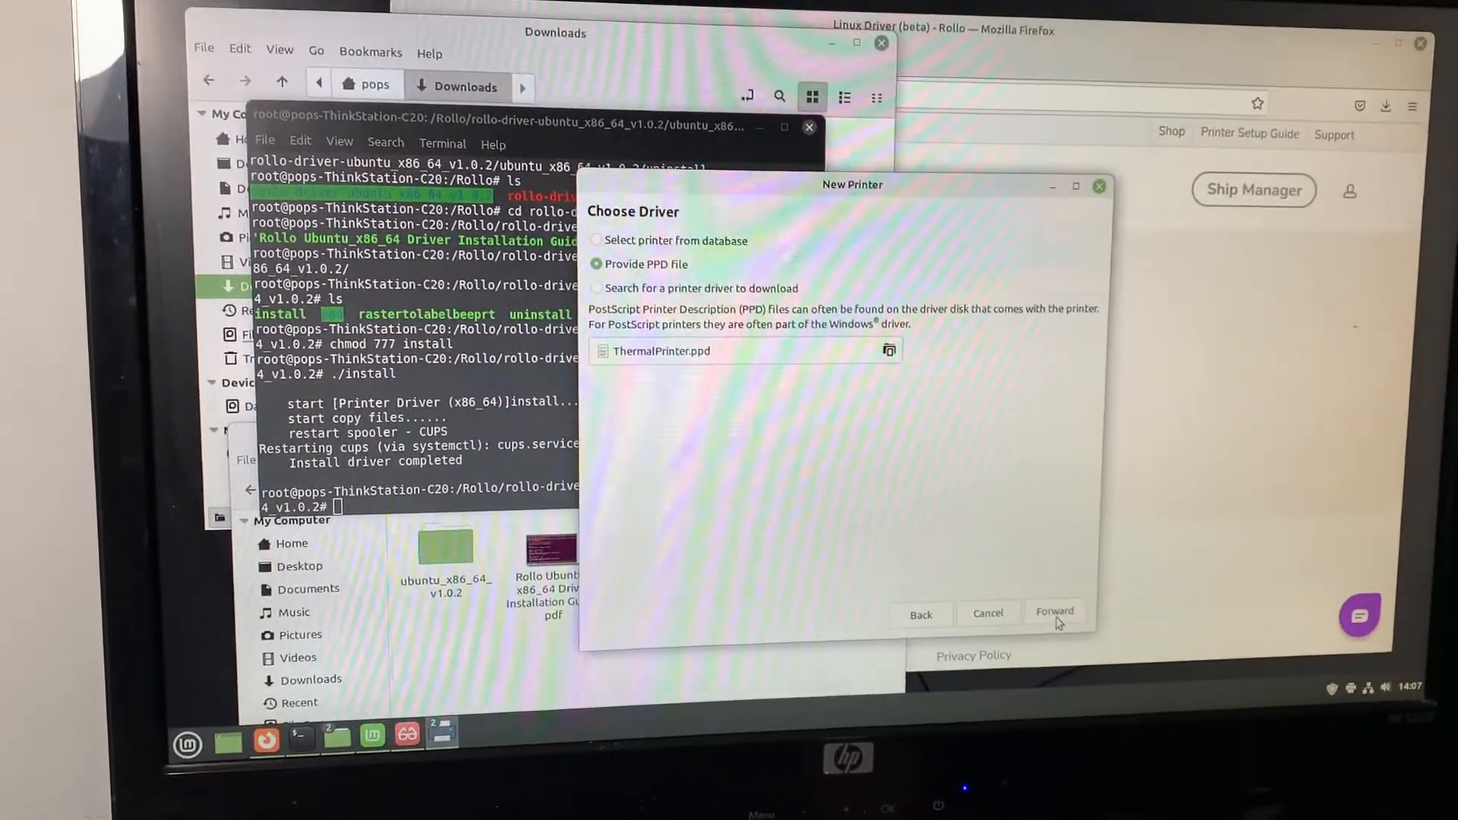
Step: Accept the ThermalPrinter.ppd driver, name the printer 'Rollo' and apply
click(1054, 612)
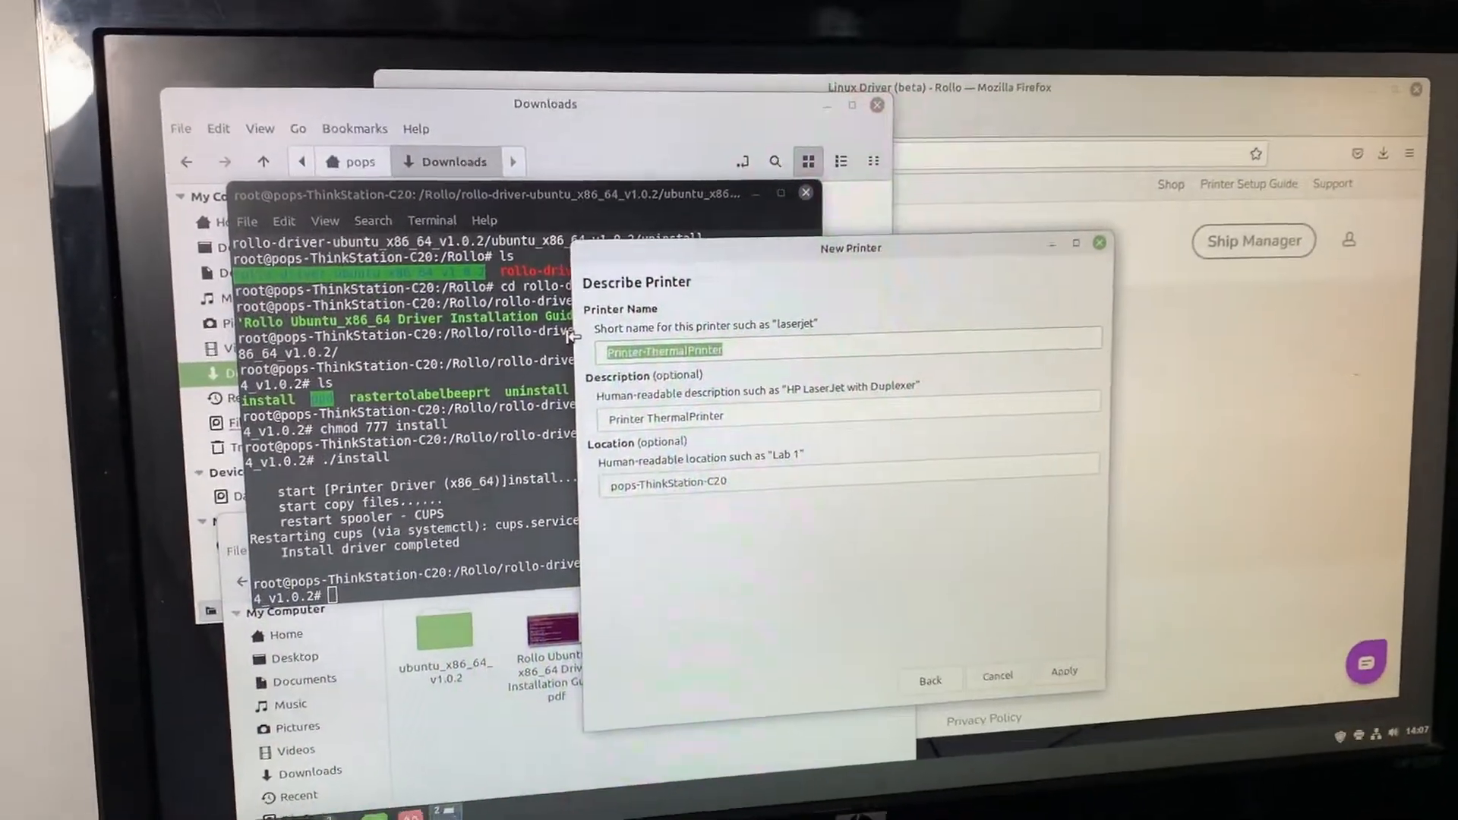
text(Ri)
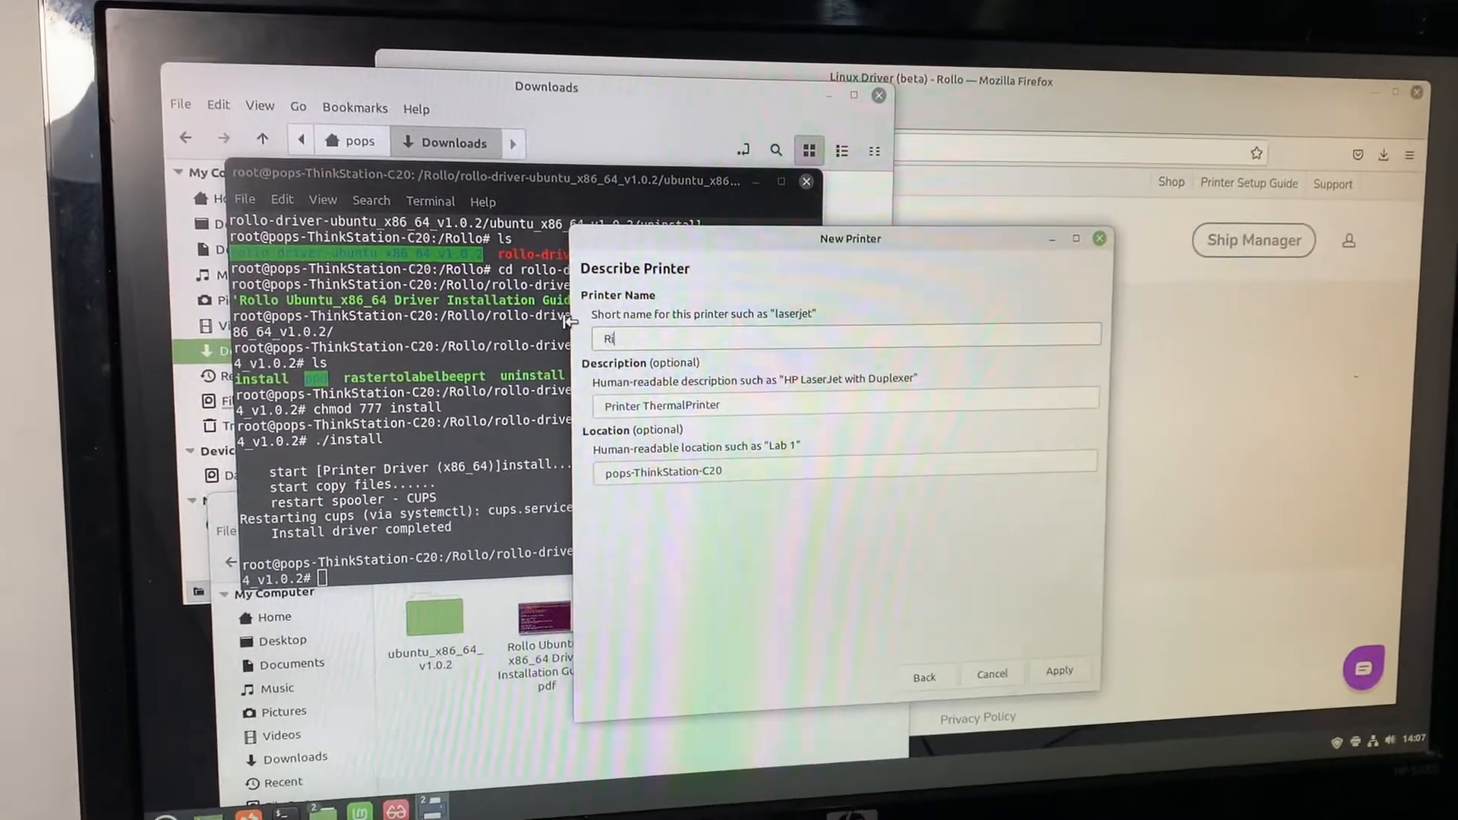
text(ollo)
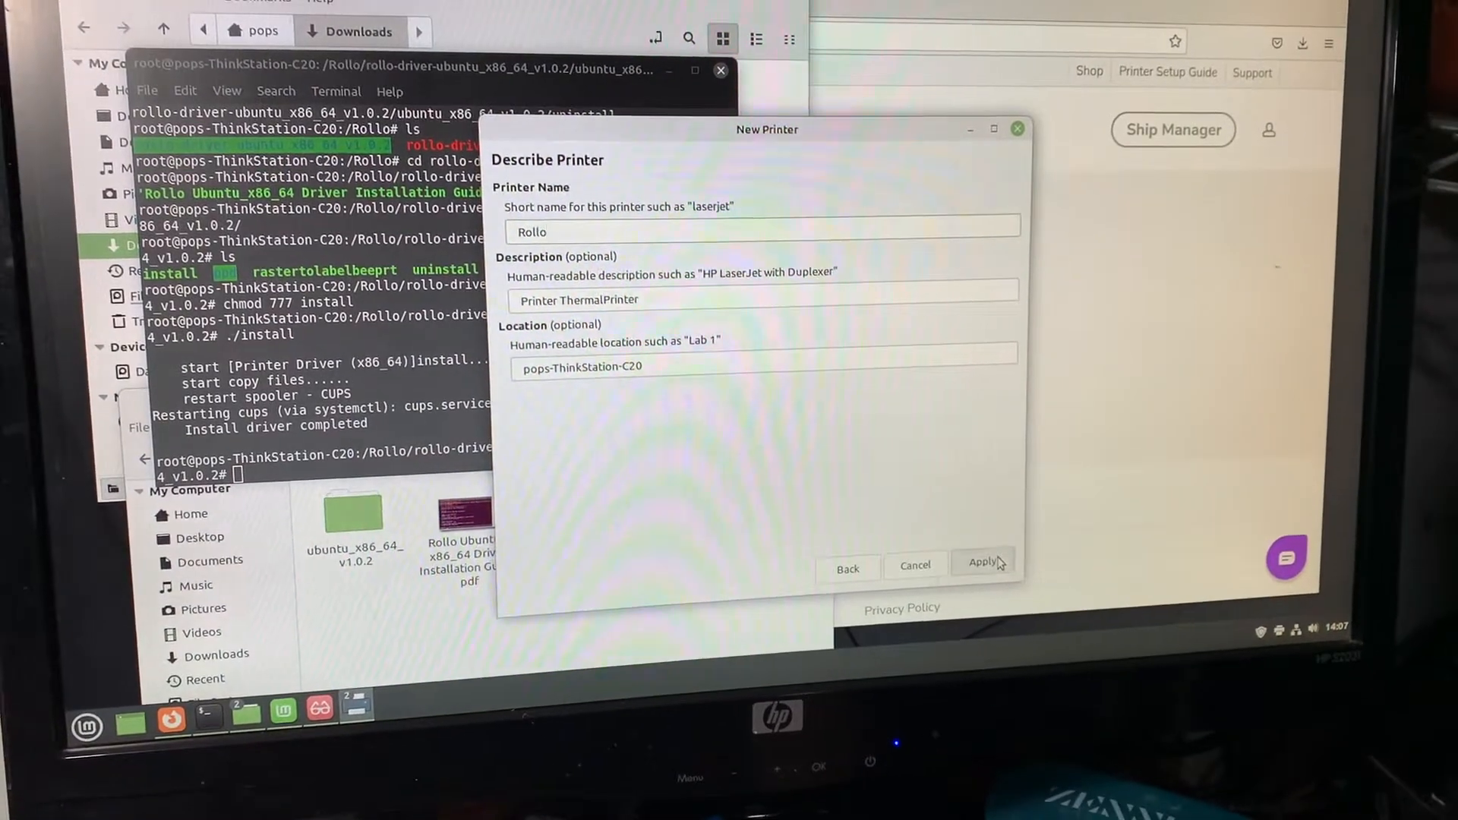
click(983, 564)
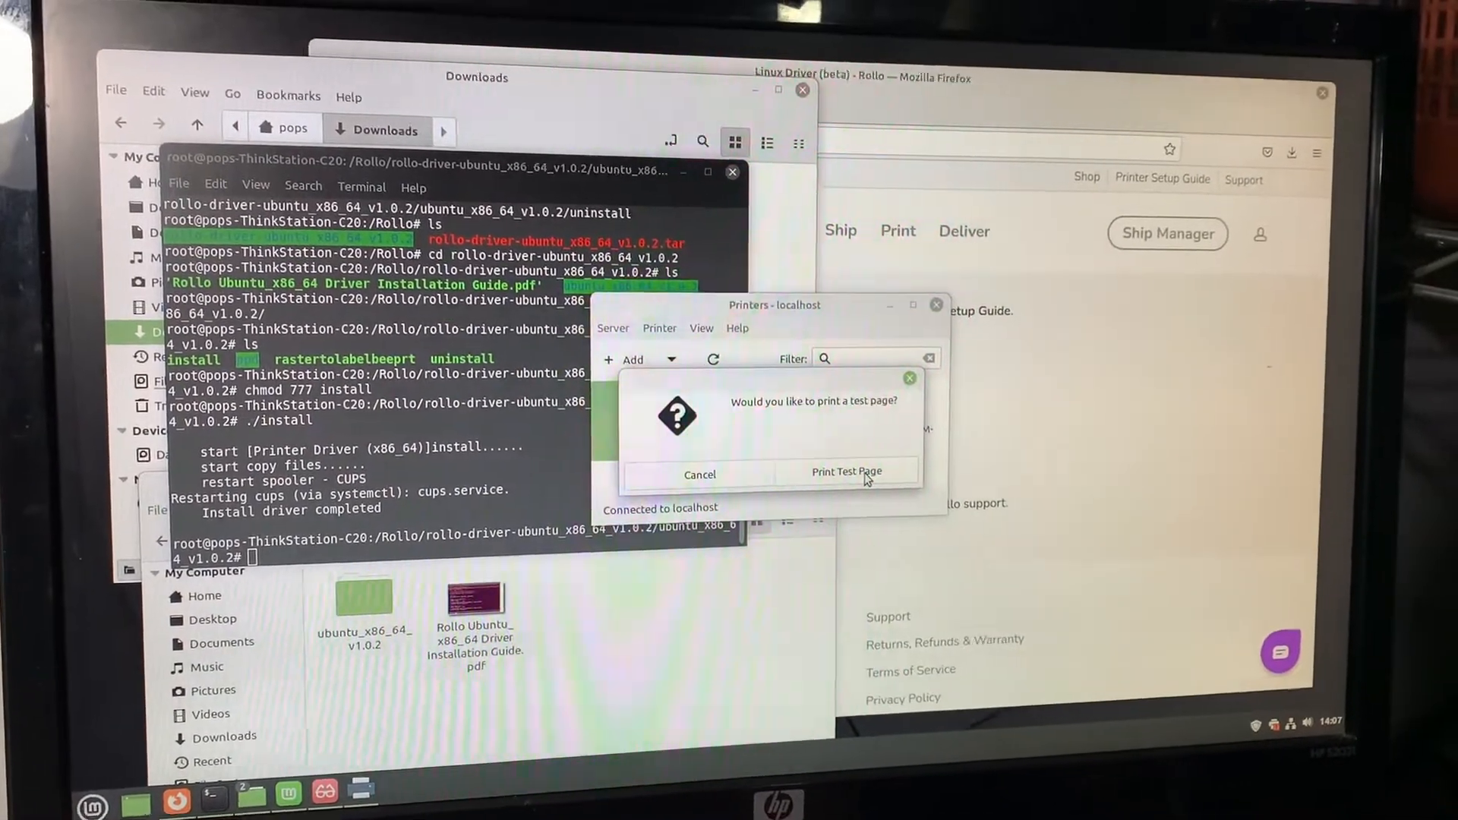
Step: Print a test page, then open the Rollo printer's Properties
click(699, 474)
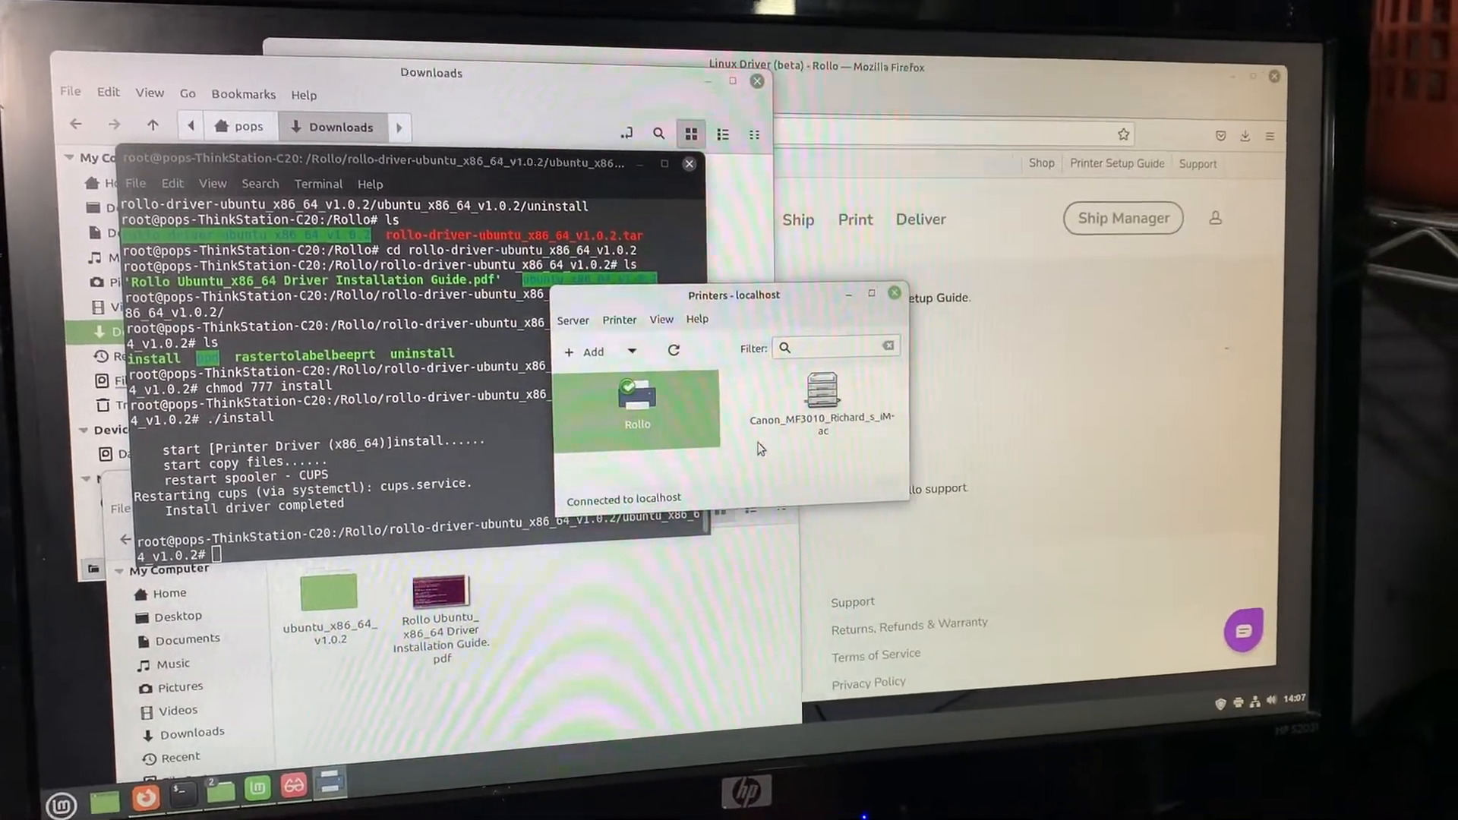
right_click(637, 409)
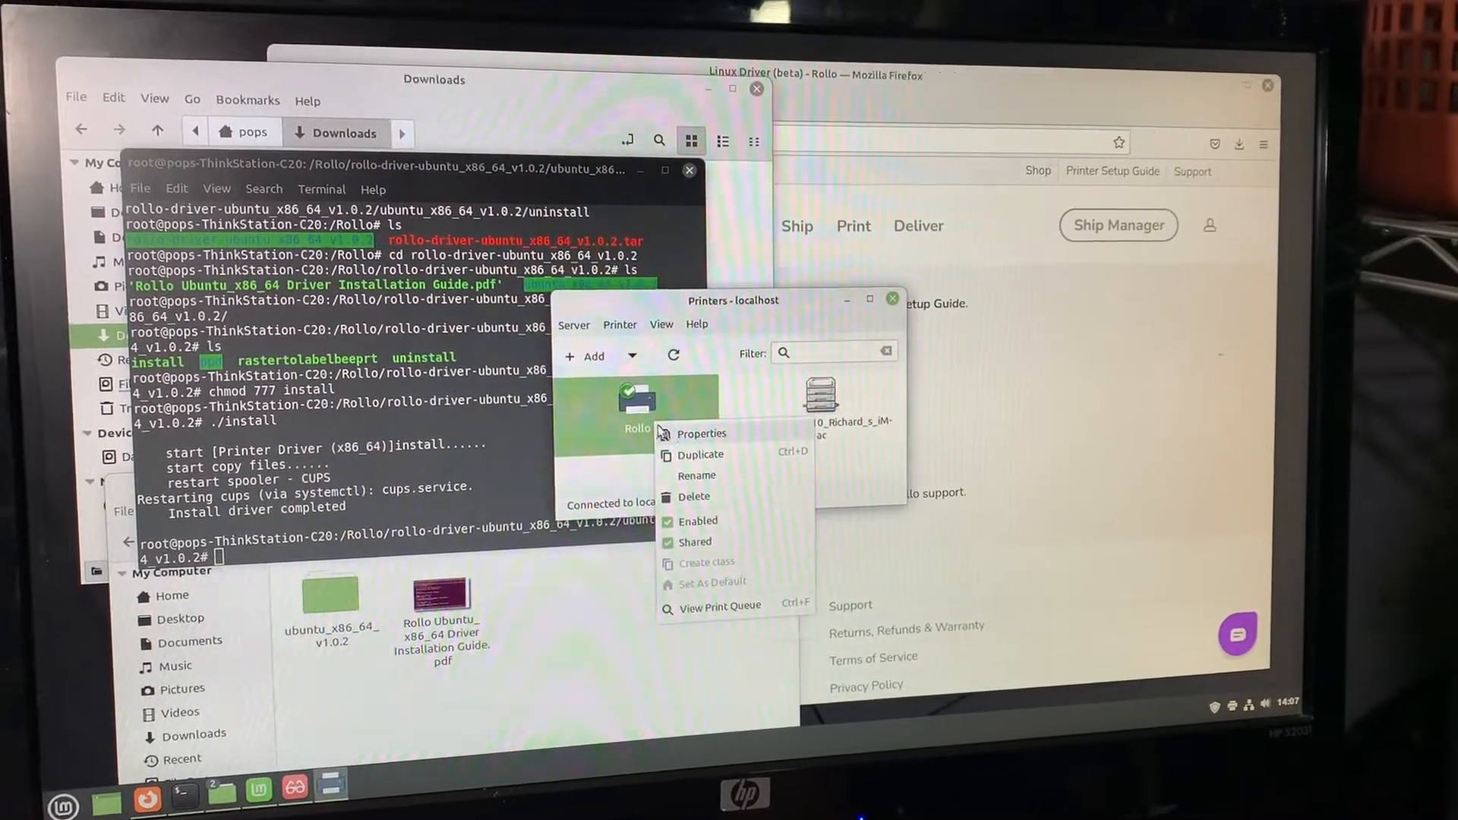
click(701, 434)
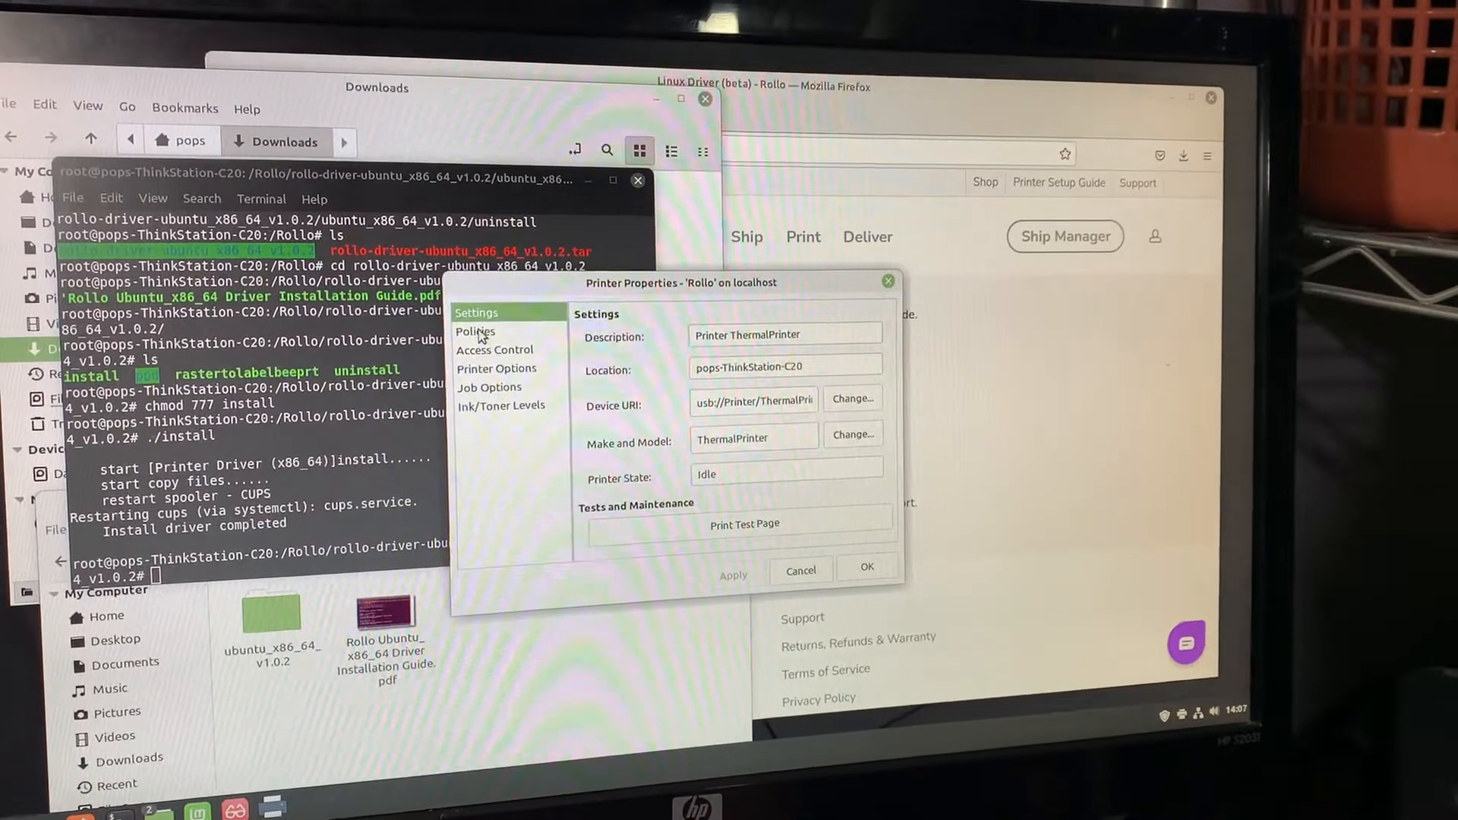
Step: Review Rollo's Access Control, Printer Options media sizes, and Job Options defaults
click(475, 332)
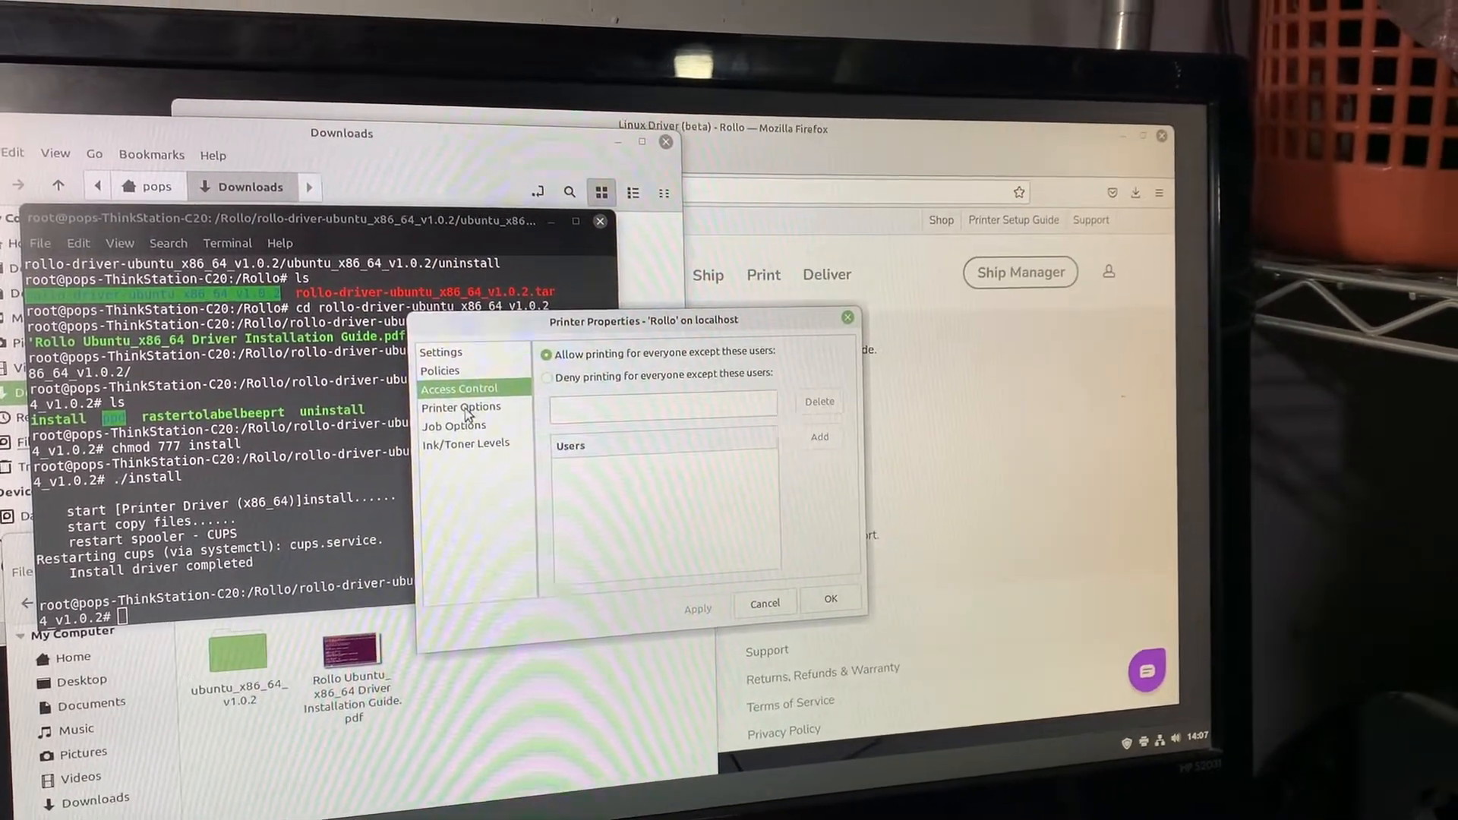
click(460, 398)
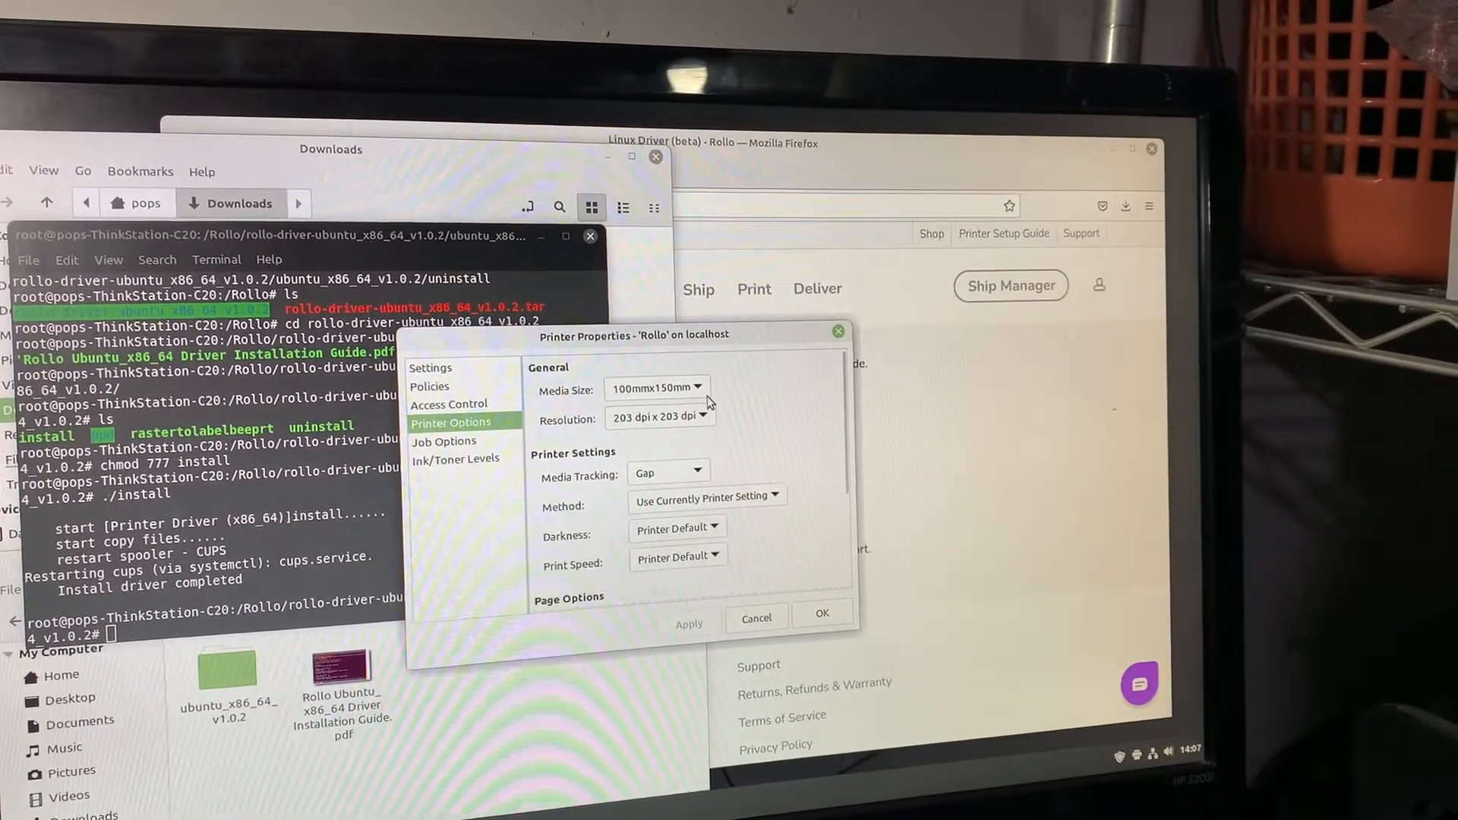
click(656, 388)
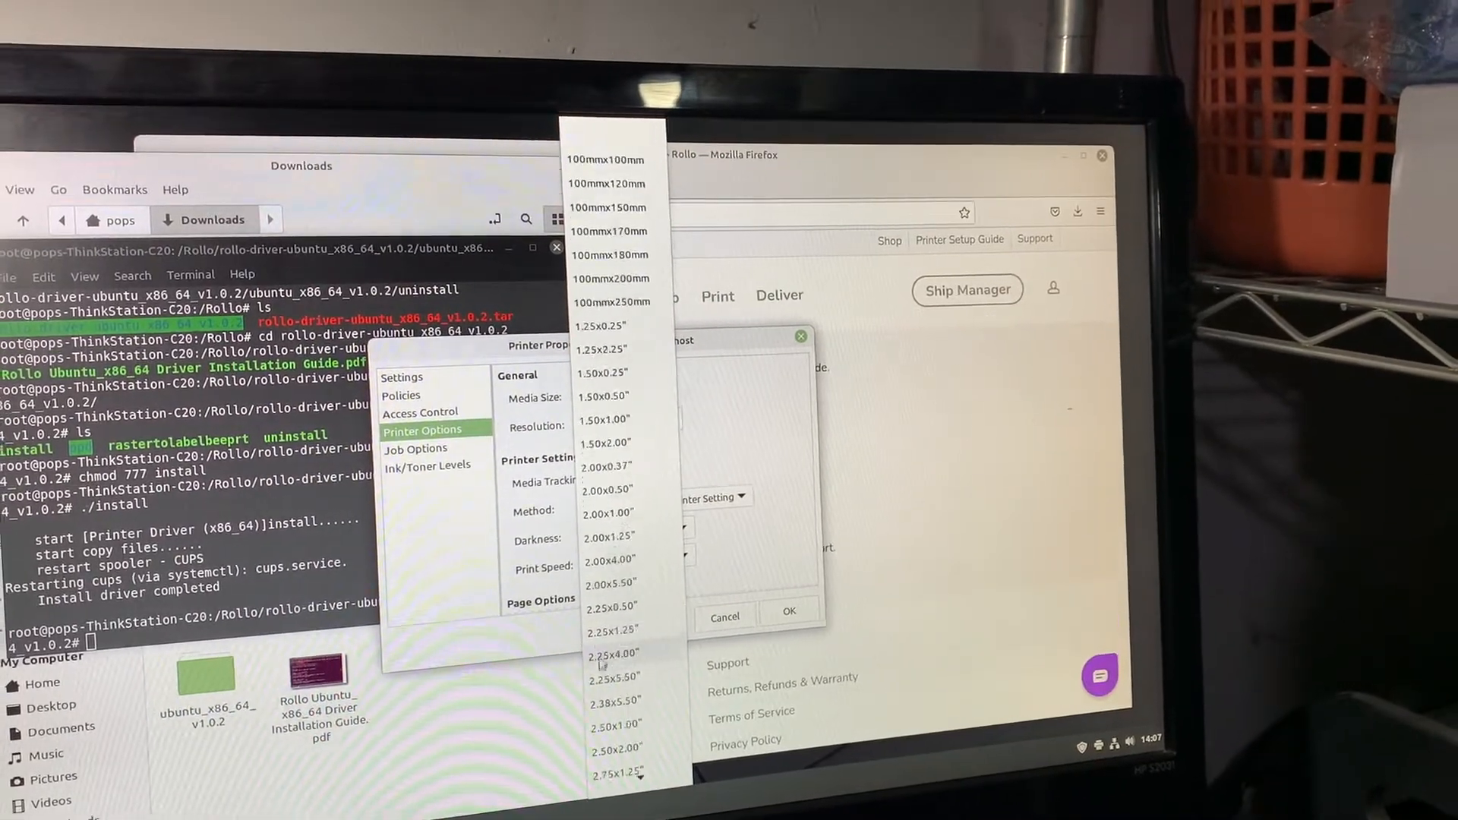
scroll(down, 3)
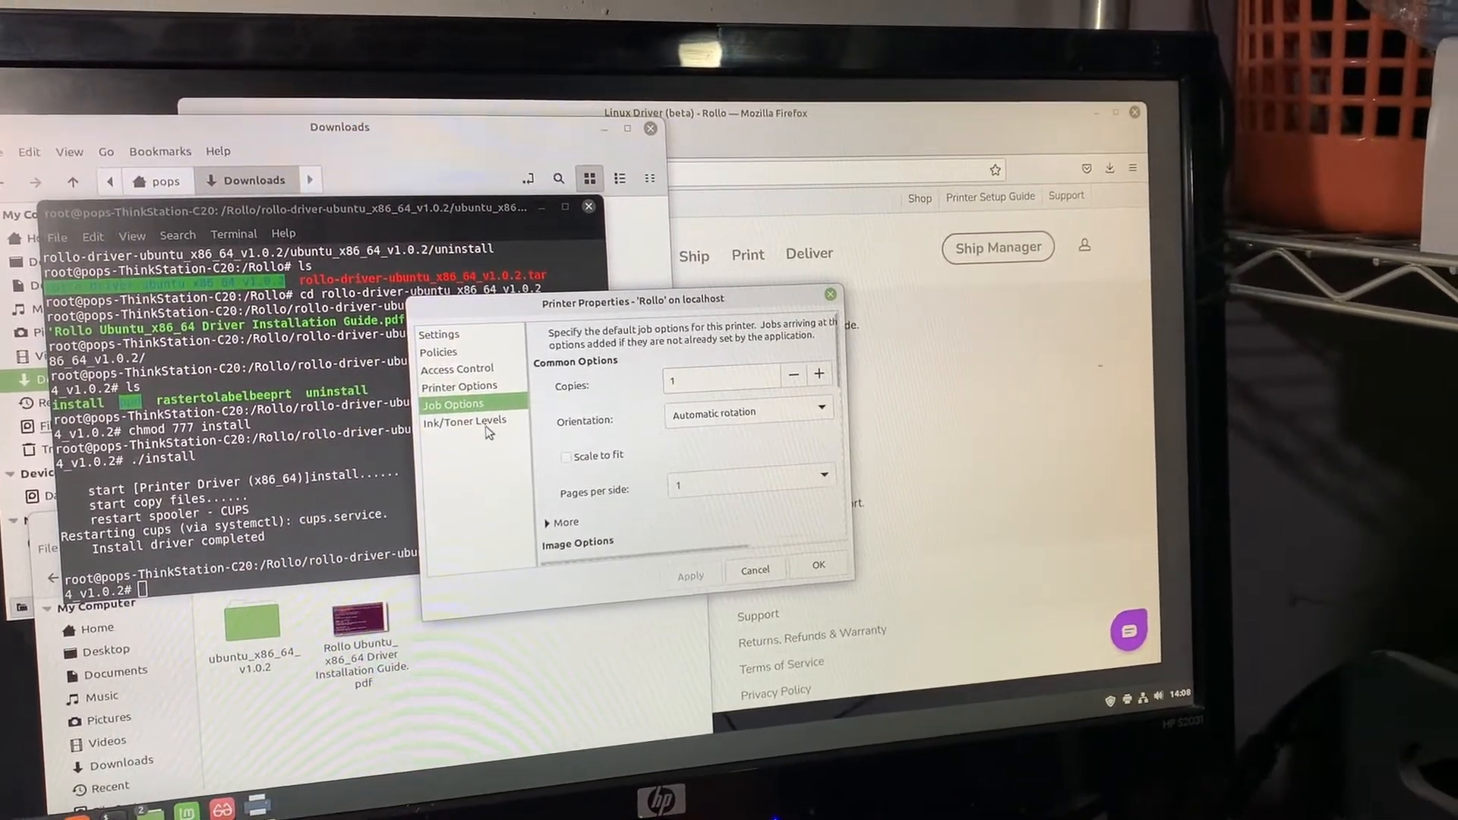
click(749, 485)
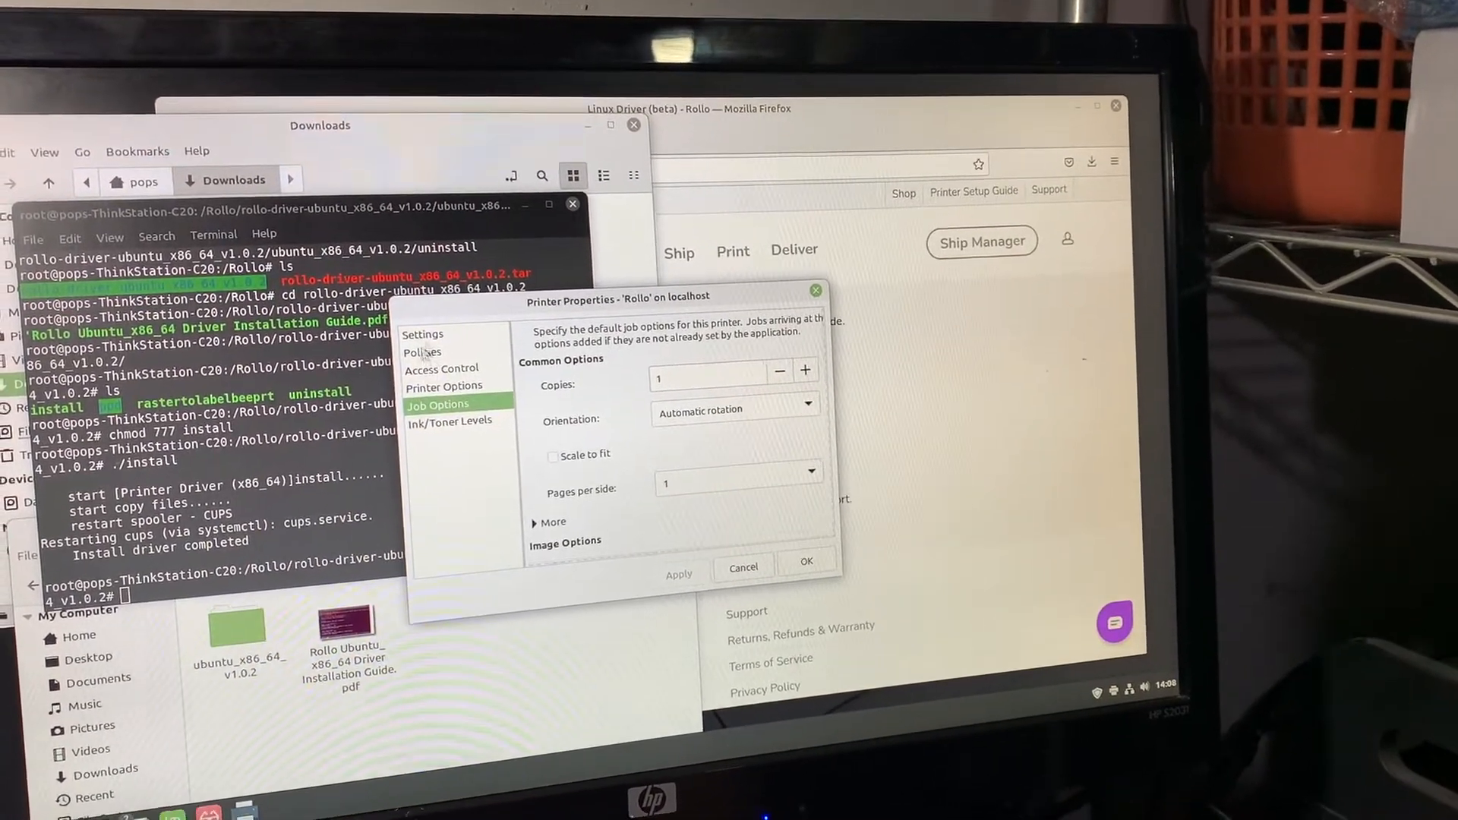
click(422, 334)
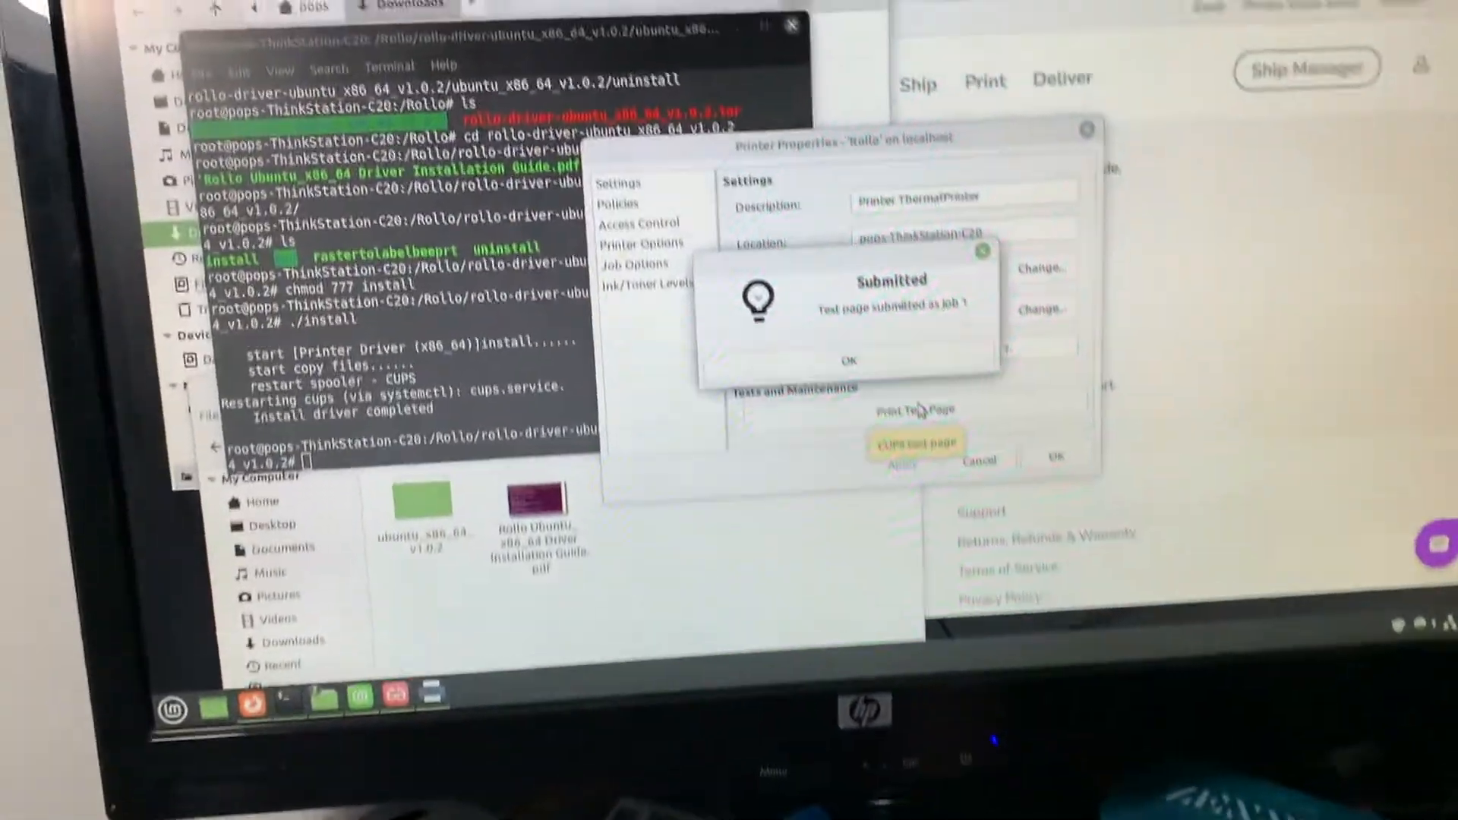
Step: Dismiss the notice confirming the test page was submitted as job 1
click(848, 361)
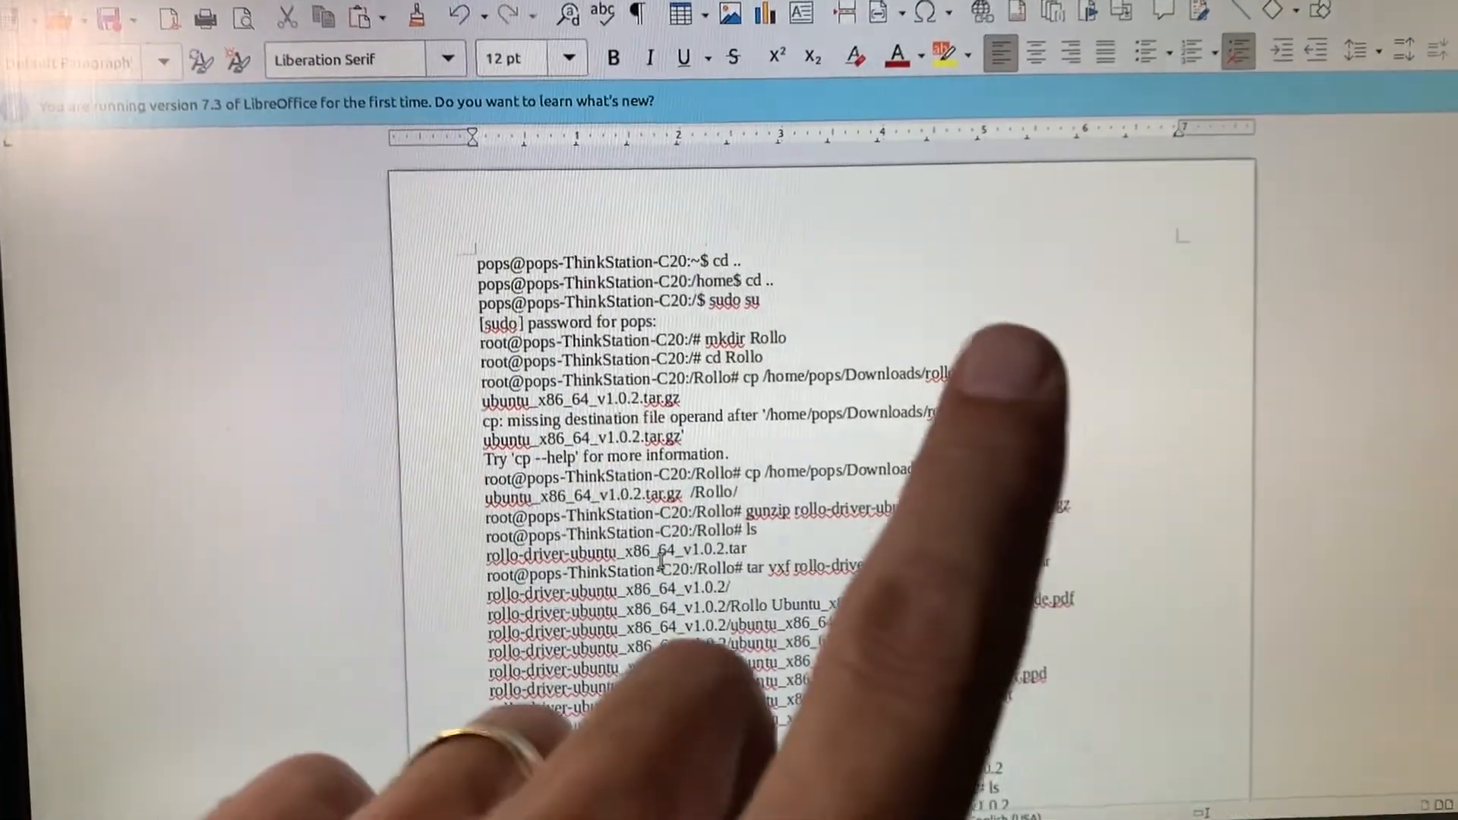
Step: Scroll the Writer command log down to 'Install driver completed'
scroll(down, 3)
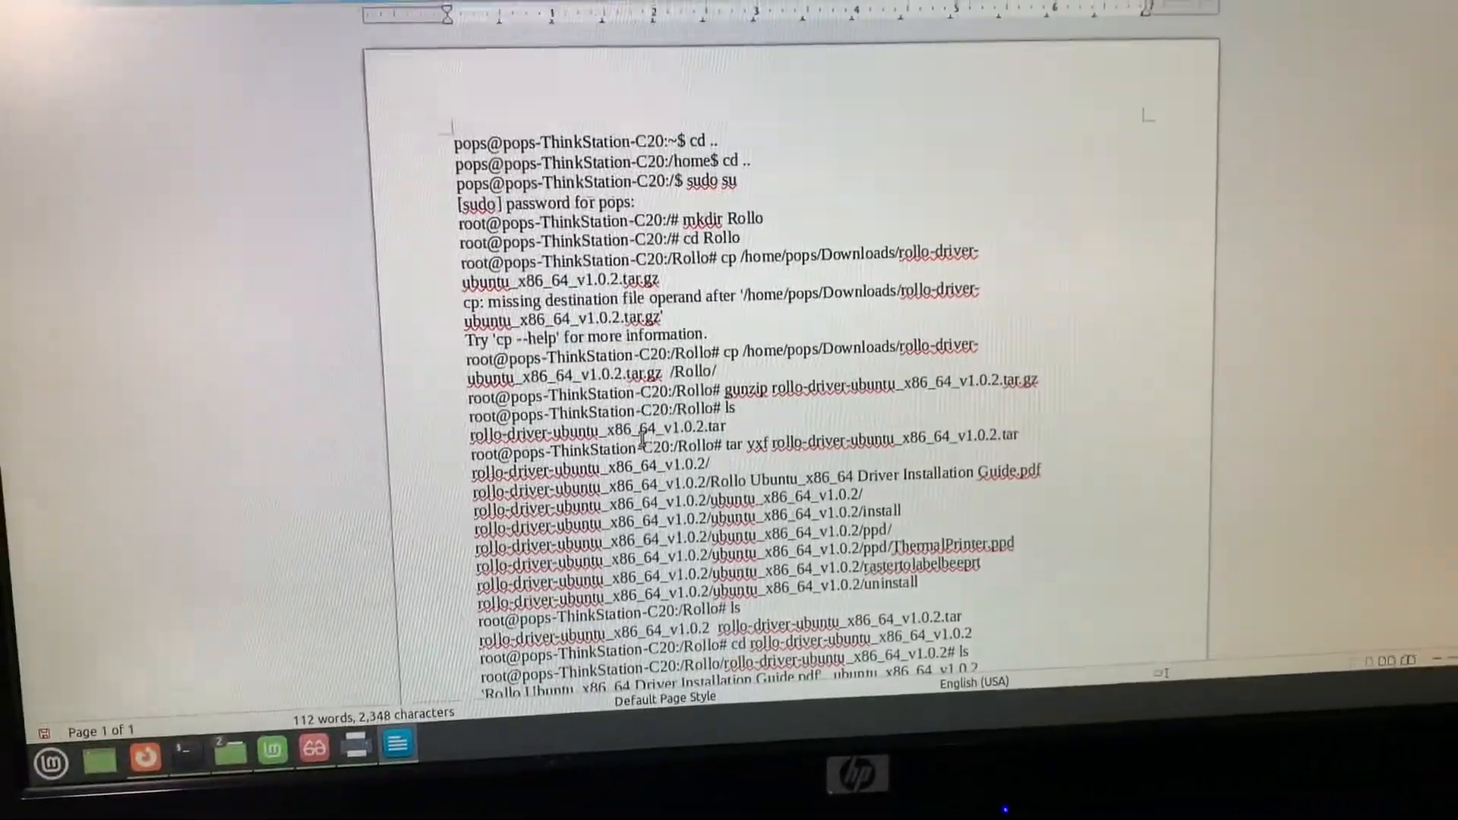
scroll(down, 3)
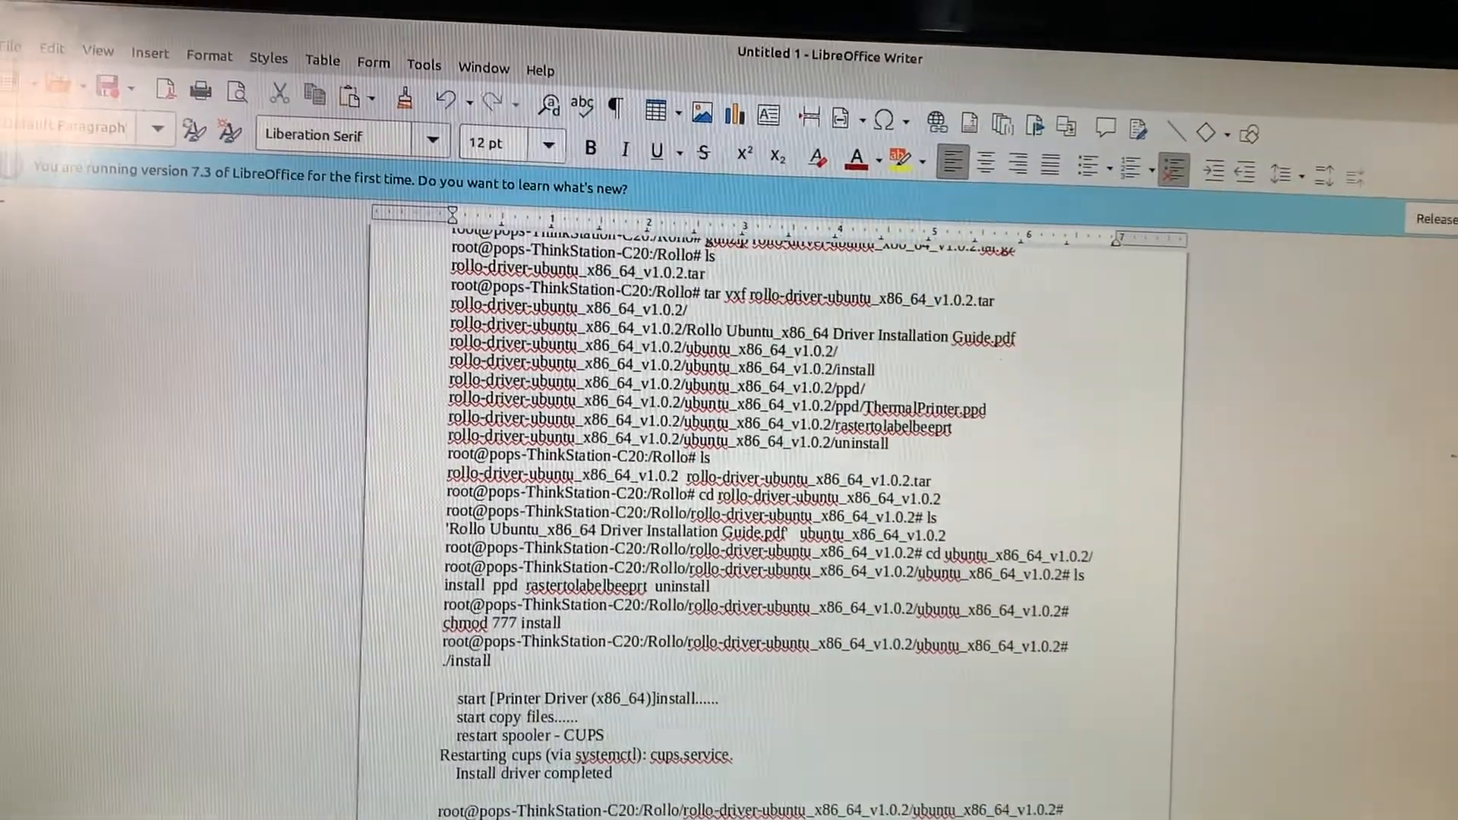
scroll(down, 3)
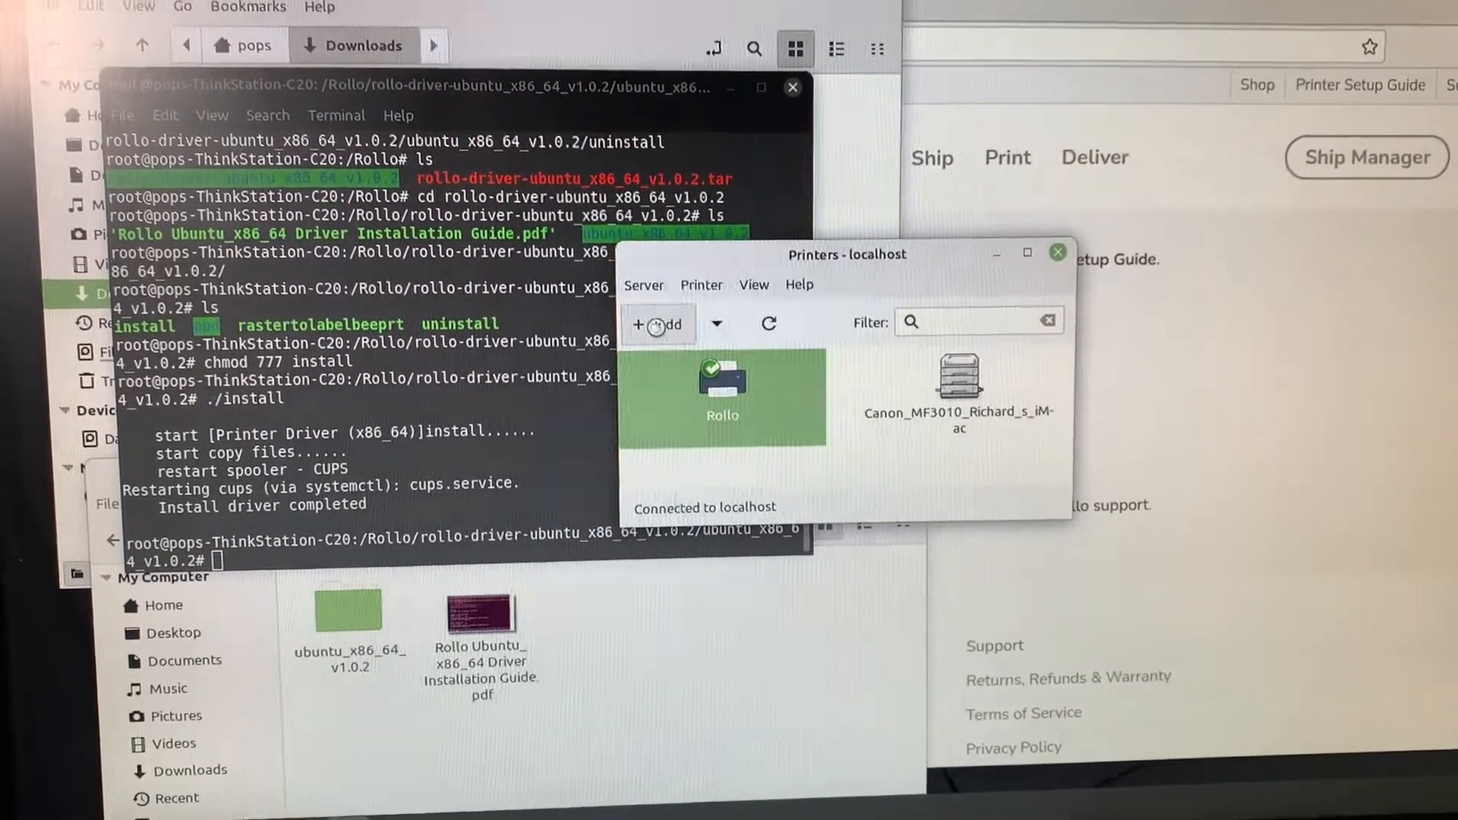
Step: Add another printer on the ThermalPrinter (USB) device, cancelling the first driver search
click(658, 326)
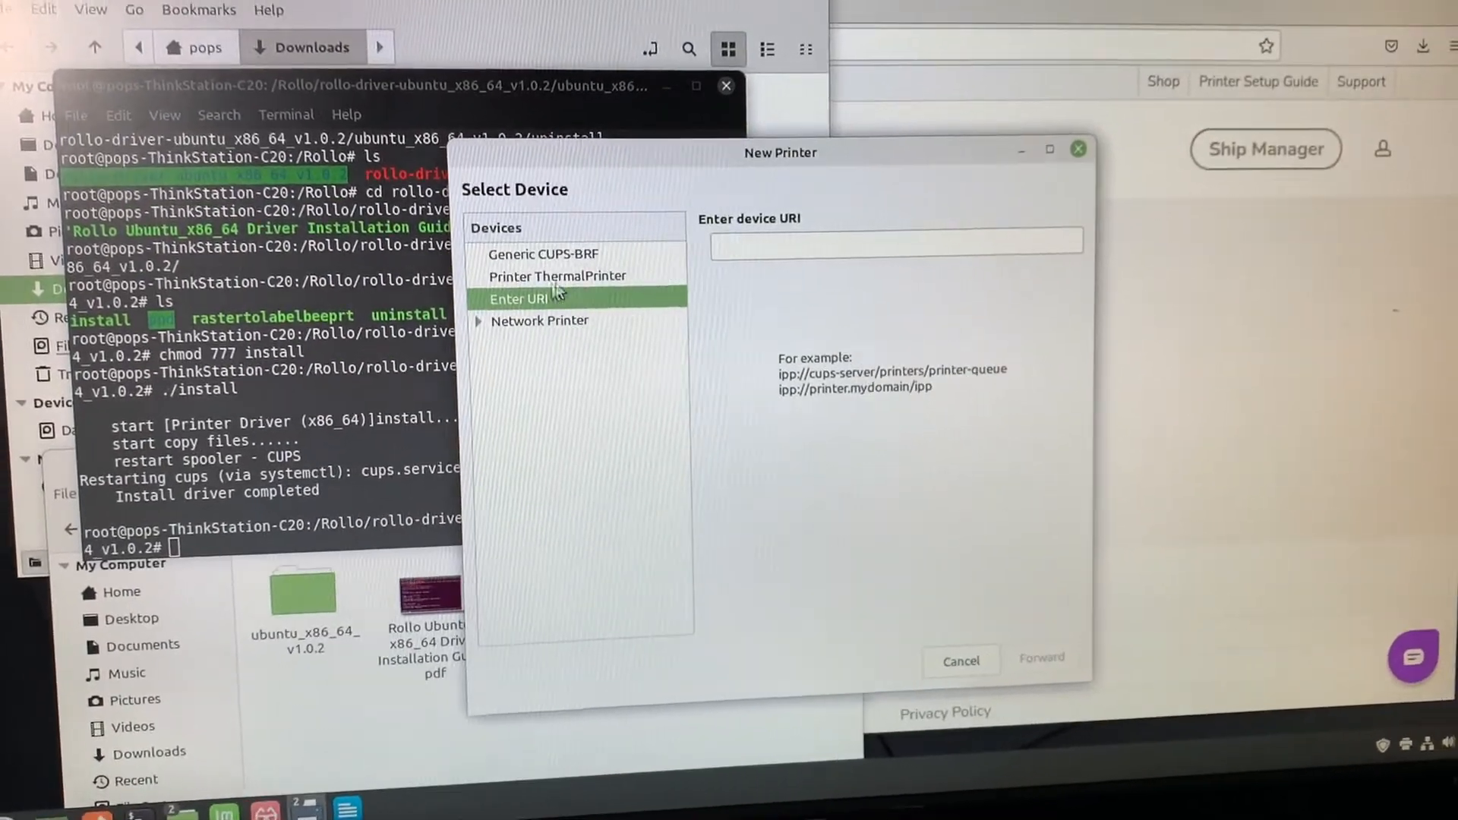
click(558, 276)
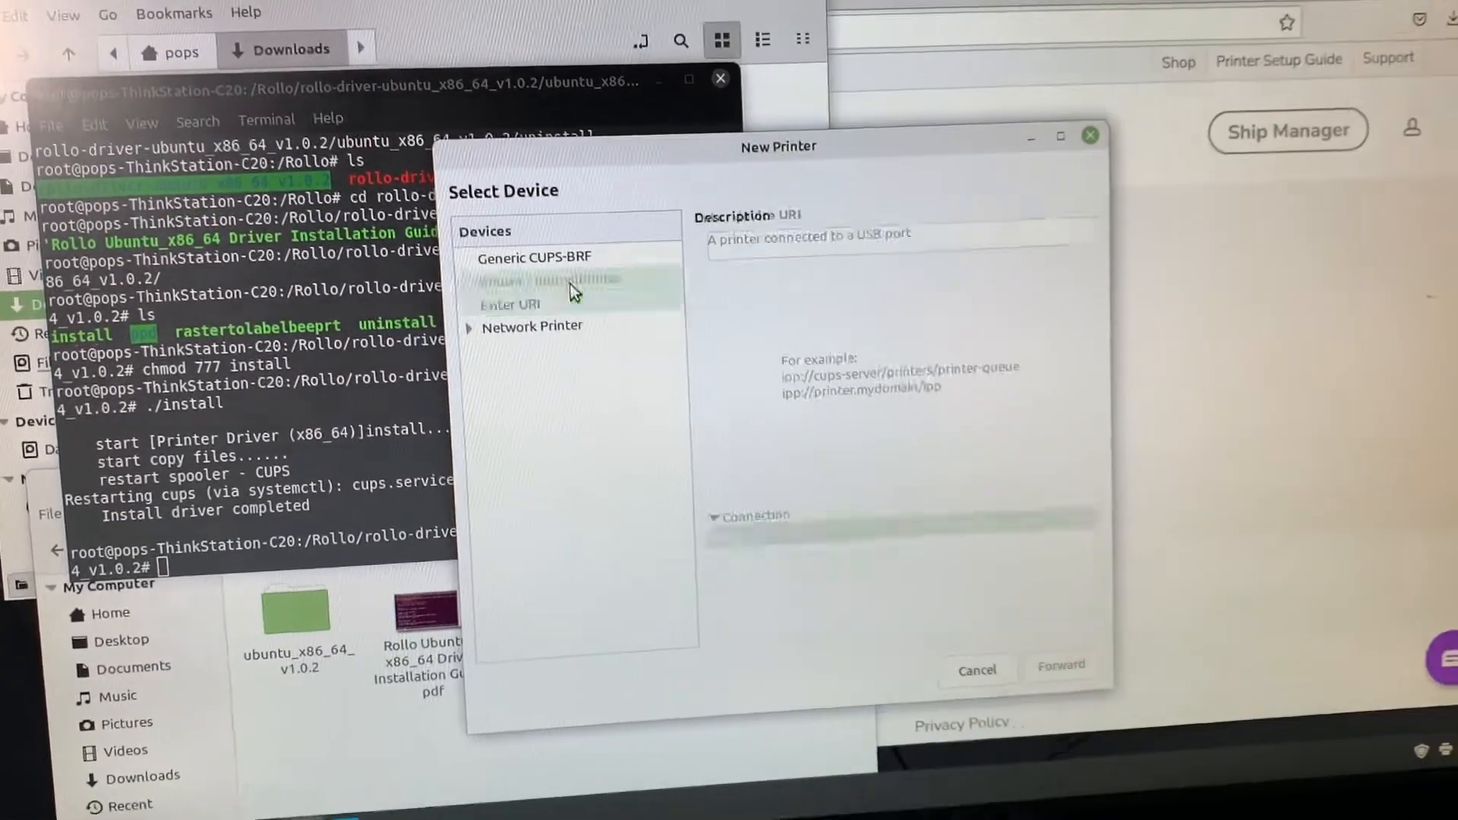
click(535, 280)
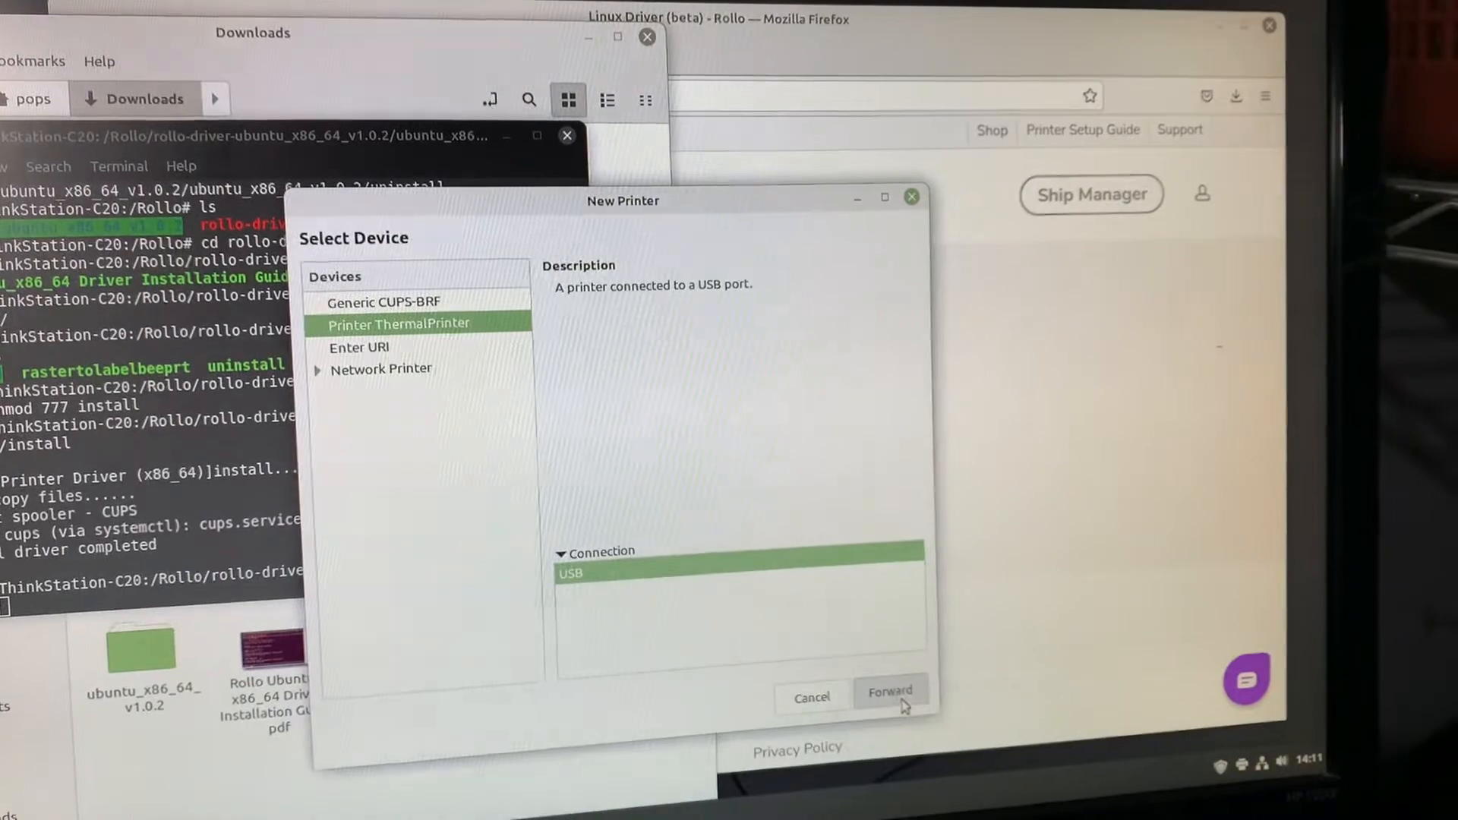
click(888, 697)
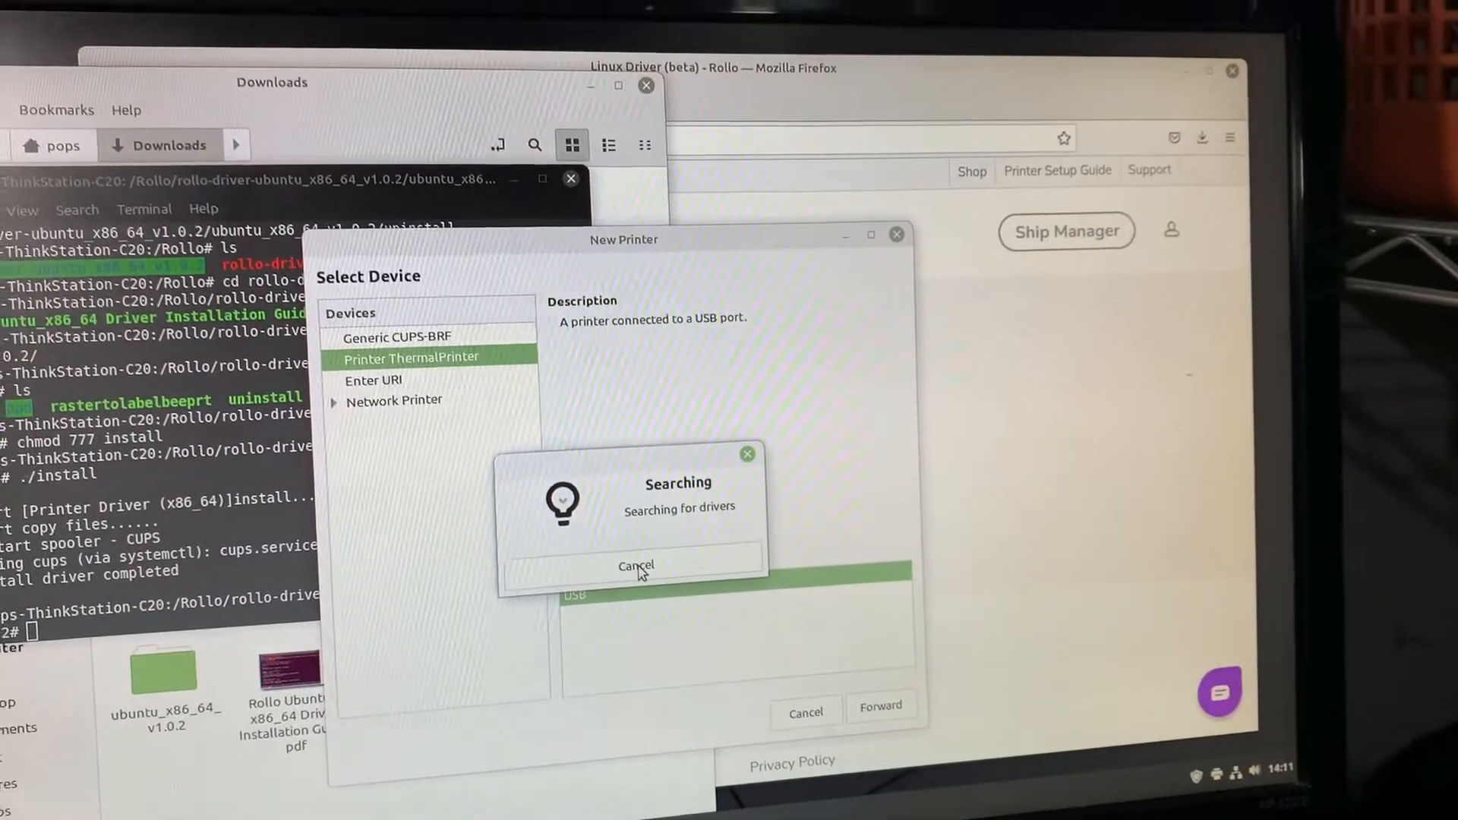
click(637, 565)
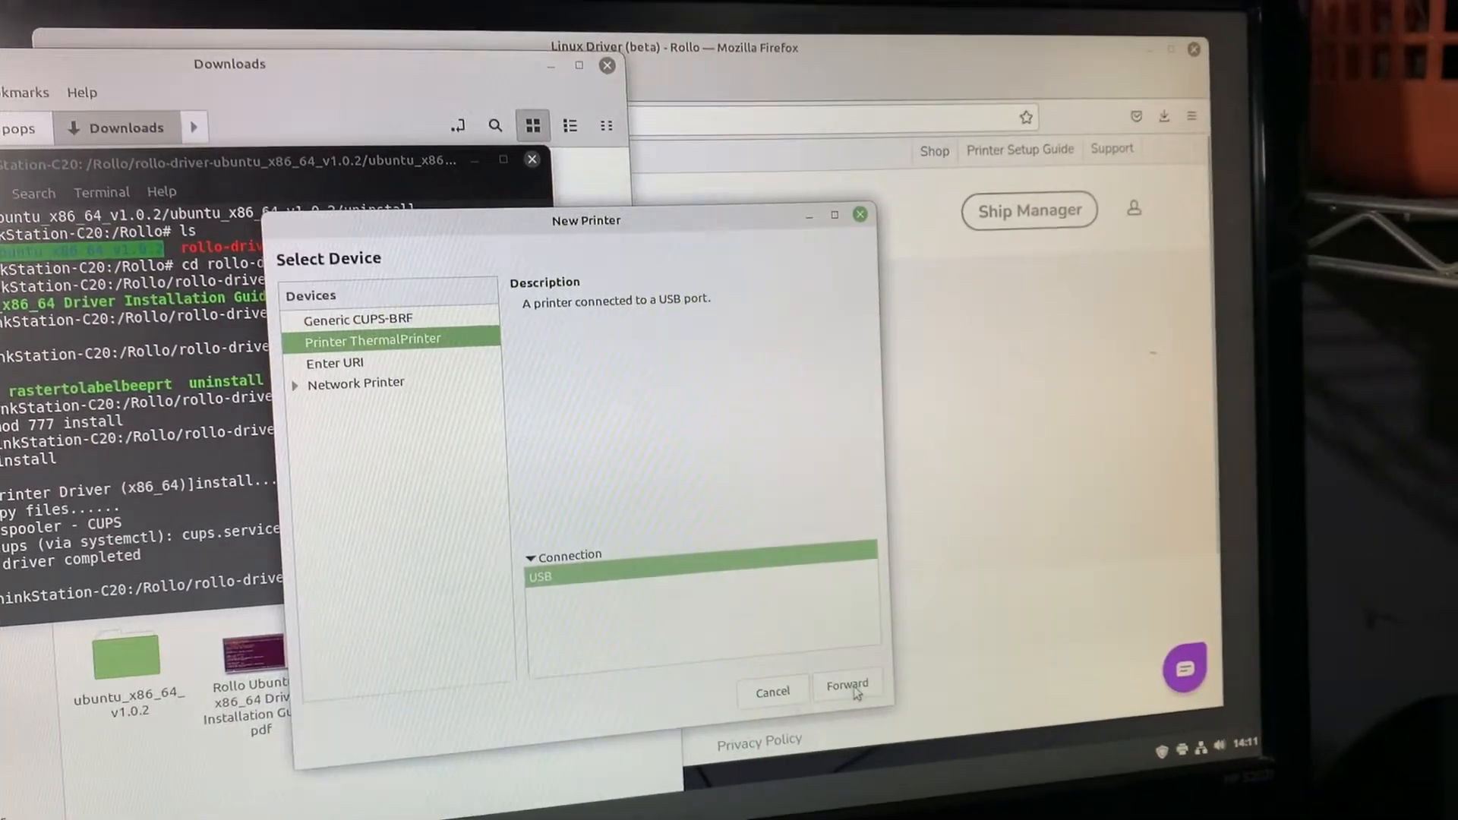
click(847, 687)
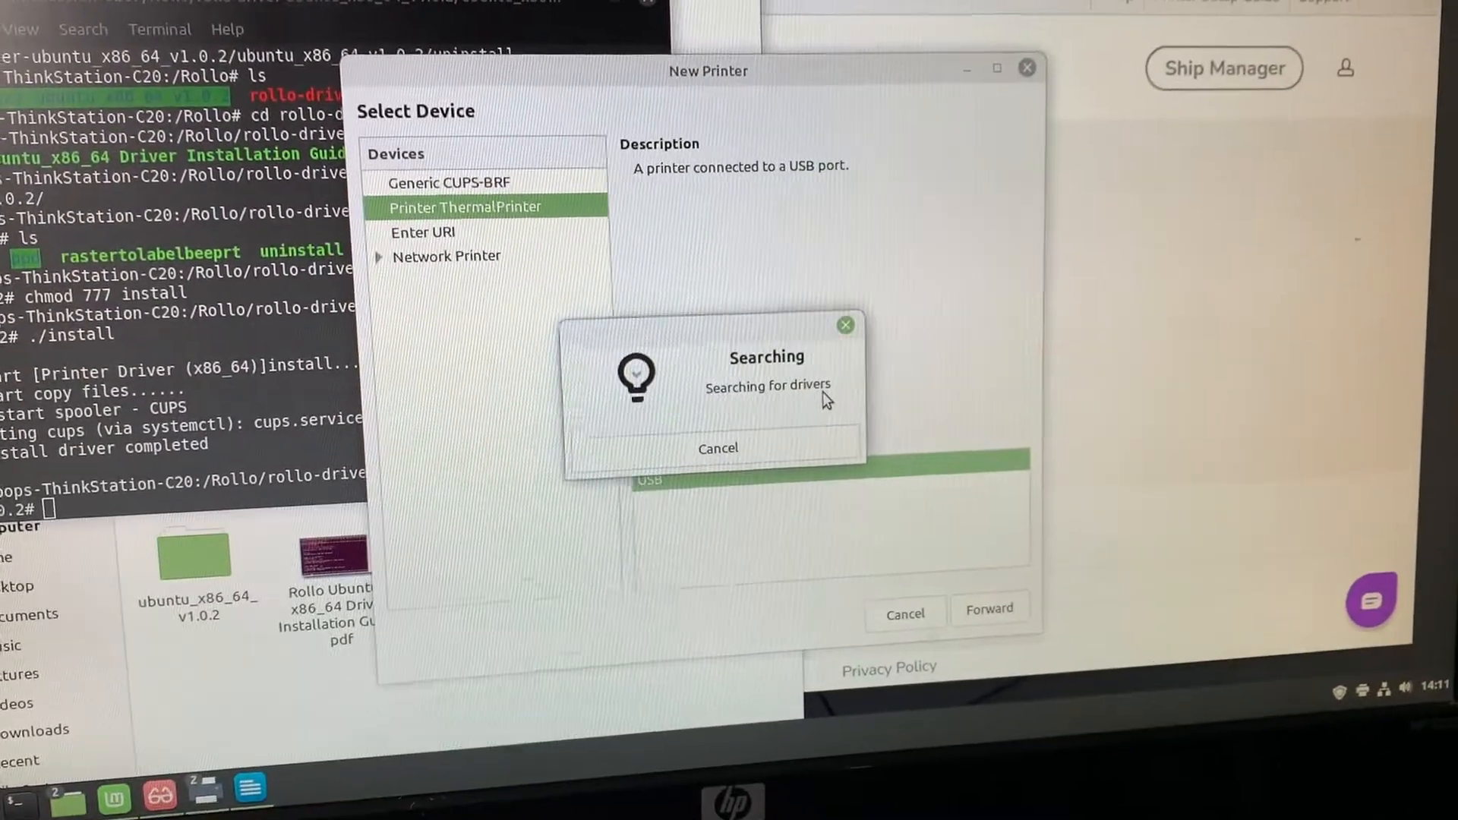
click(988, 608)
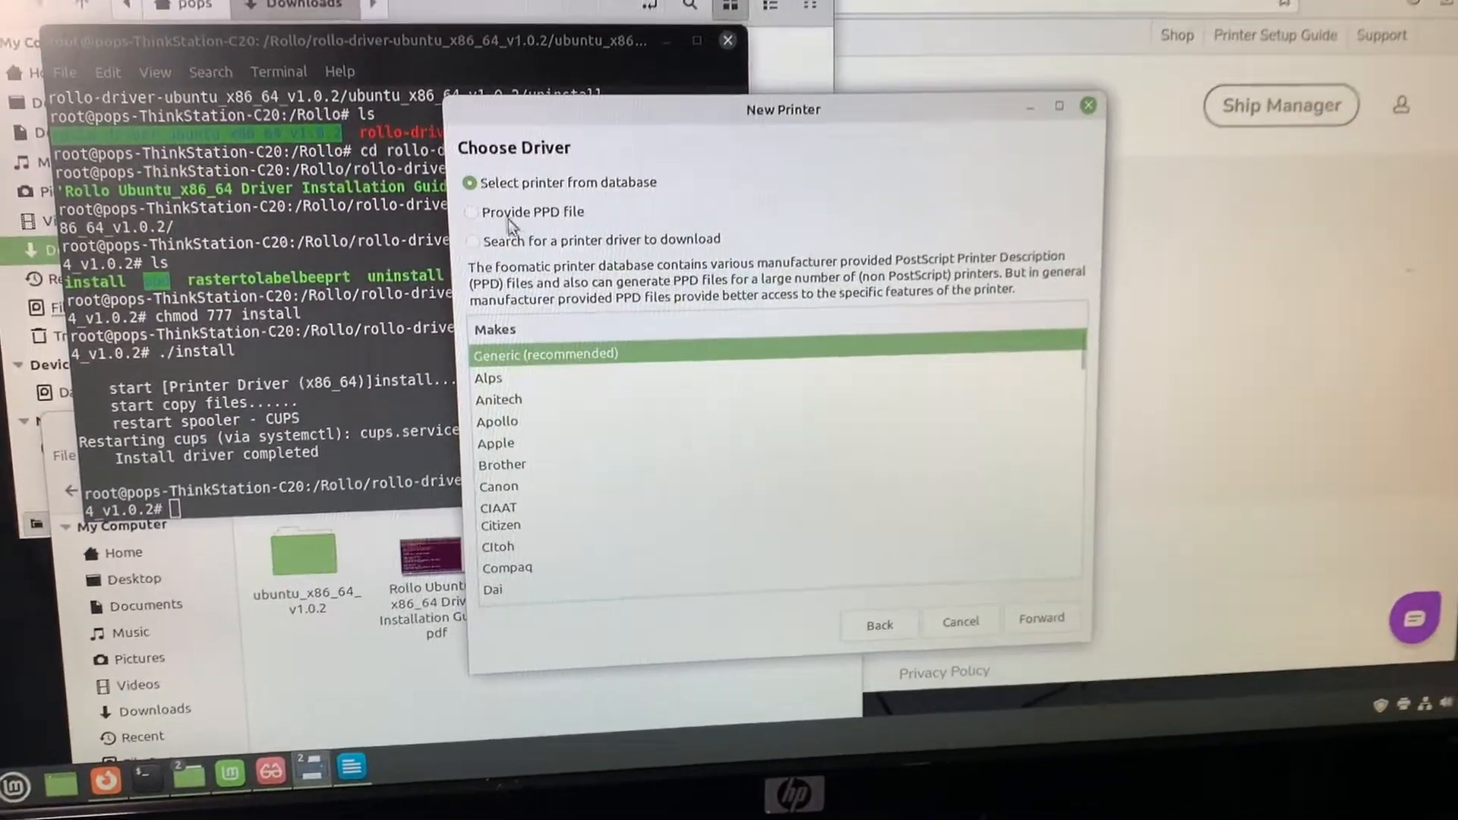
Step: Choose 'Provide PPD file' and open the PPD file chooser
click(473, 211)
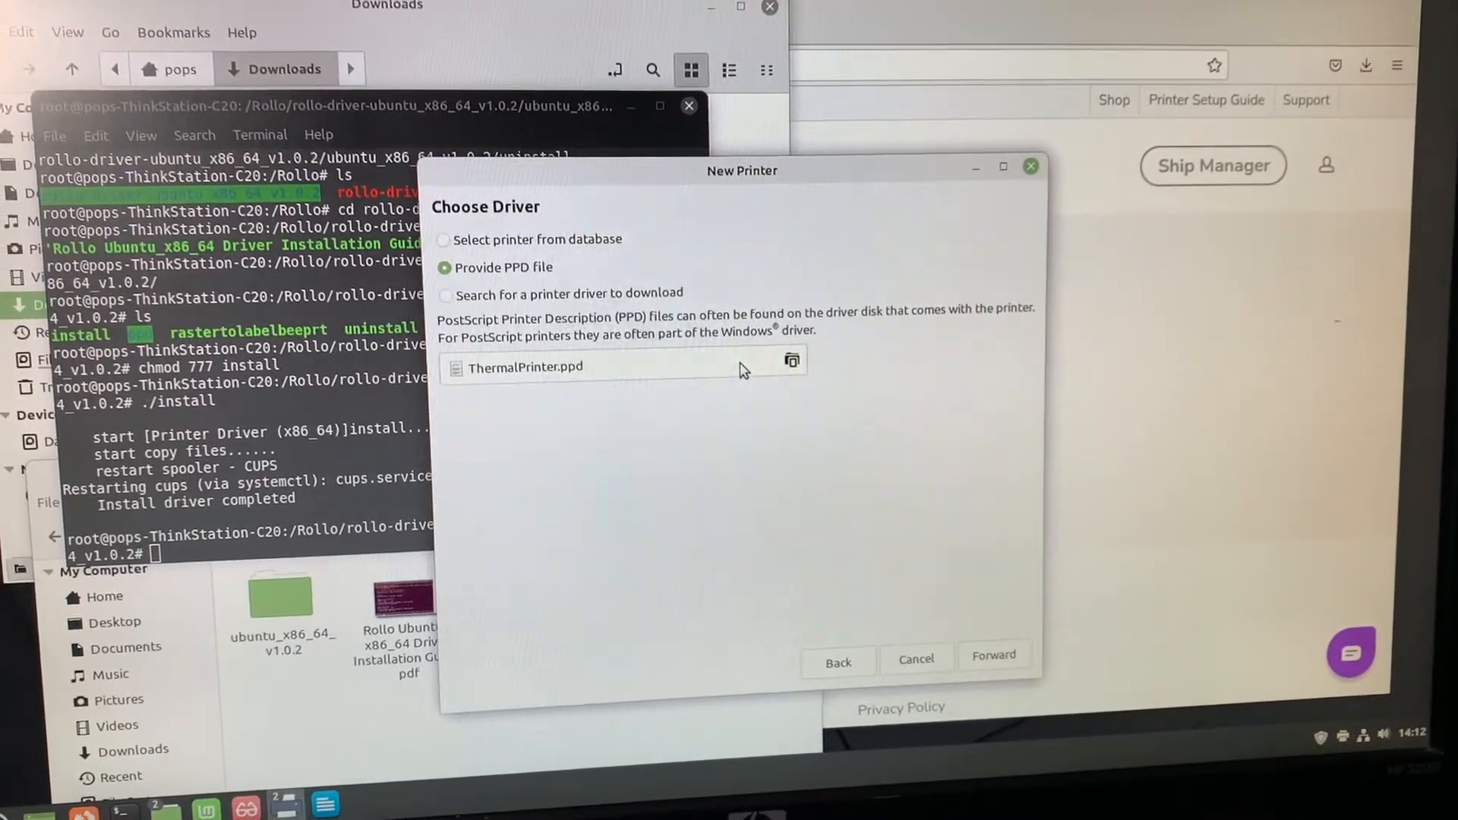
click(791, 360)
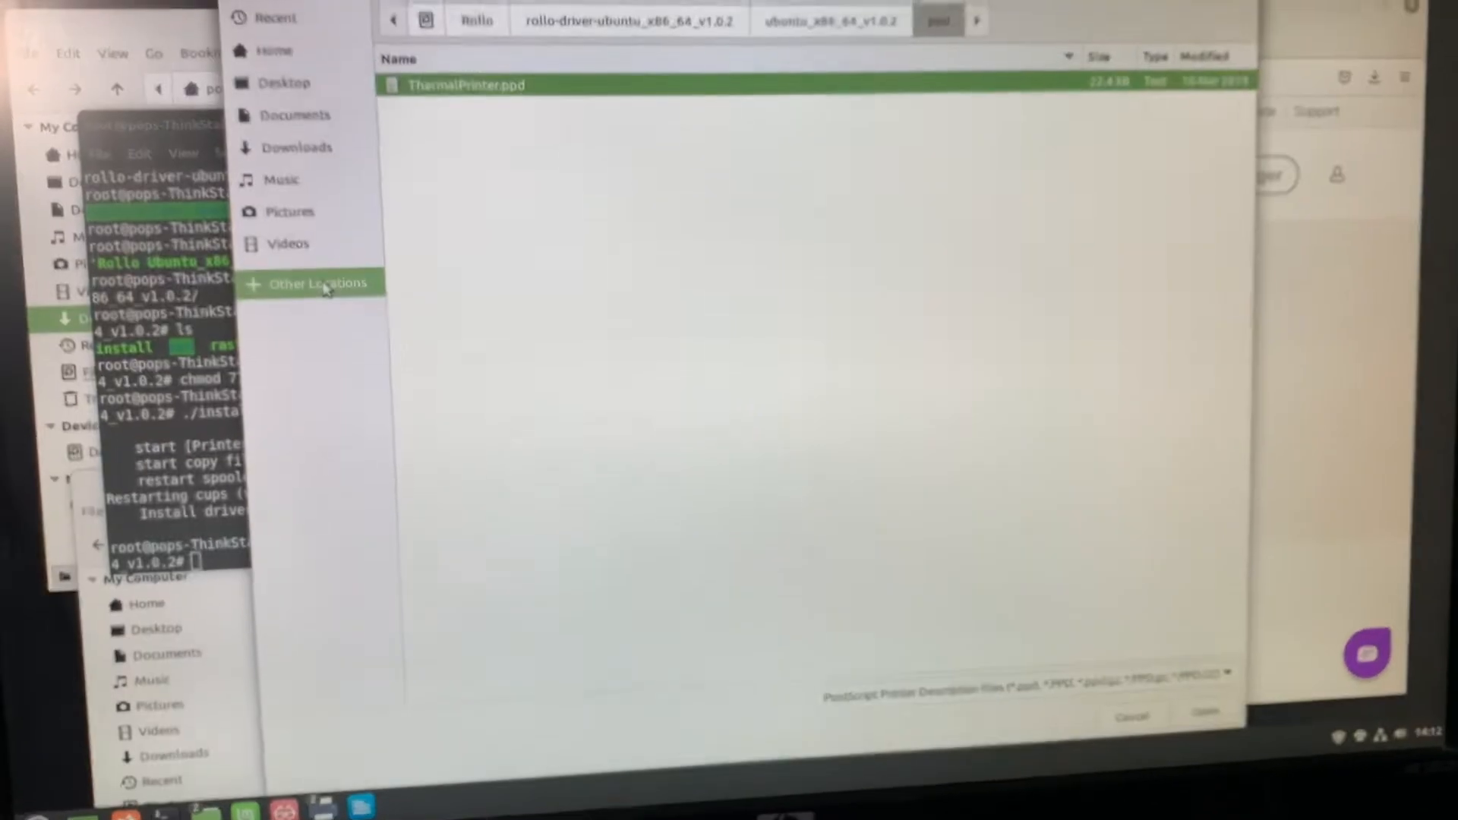
Step: Pick ThermalPrinter.ppd from Other Locations > Rollo > ubuntu_x86_64_v1.0.2 > ppd
click(316, 283)
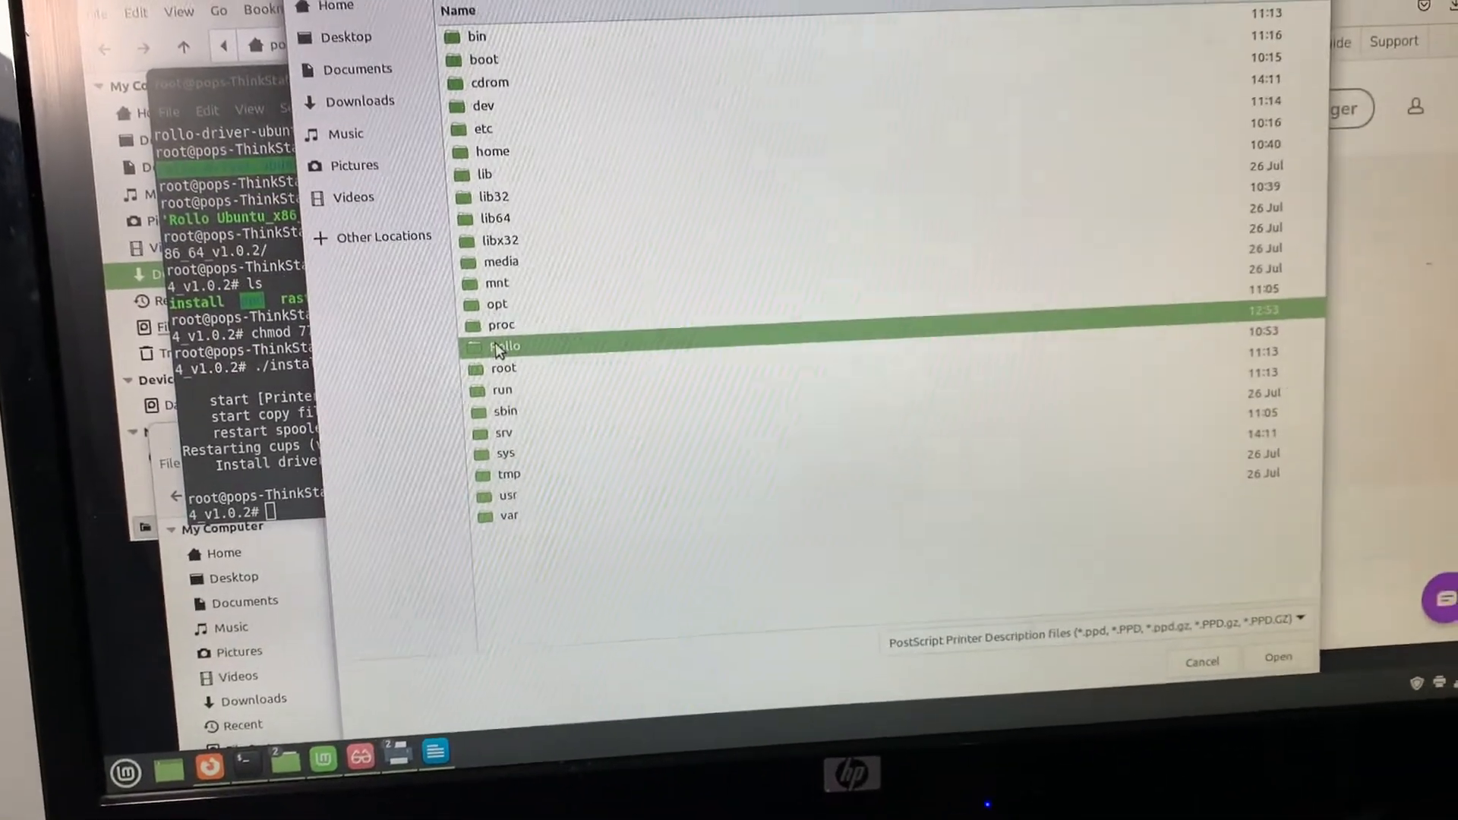
double_click(506, 346)
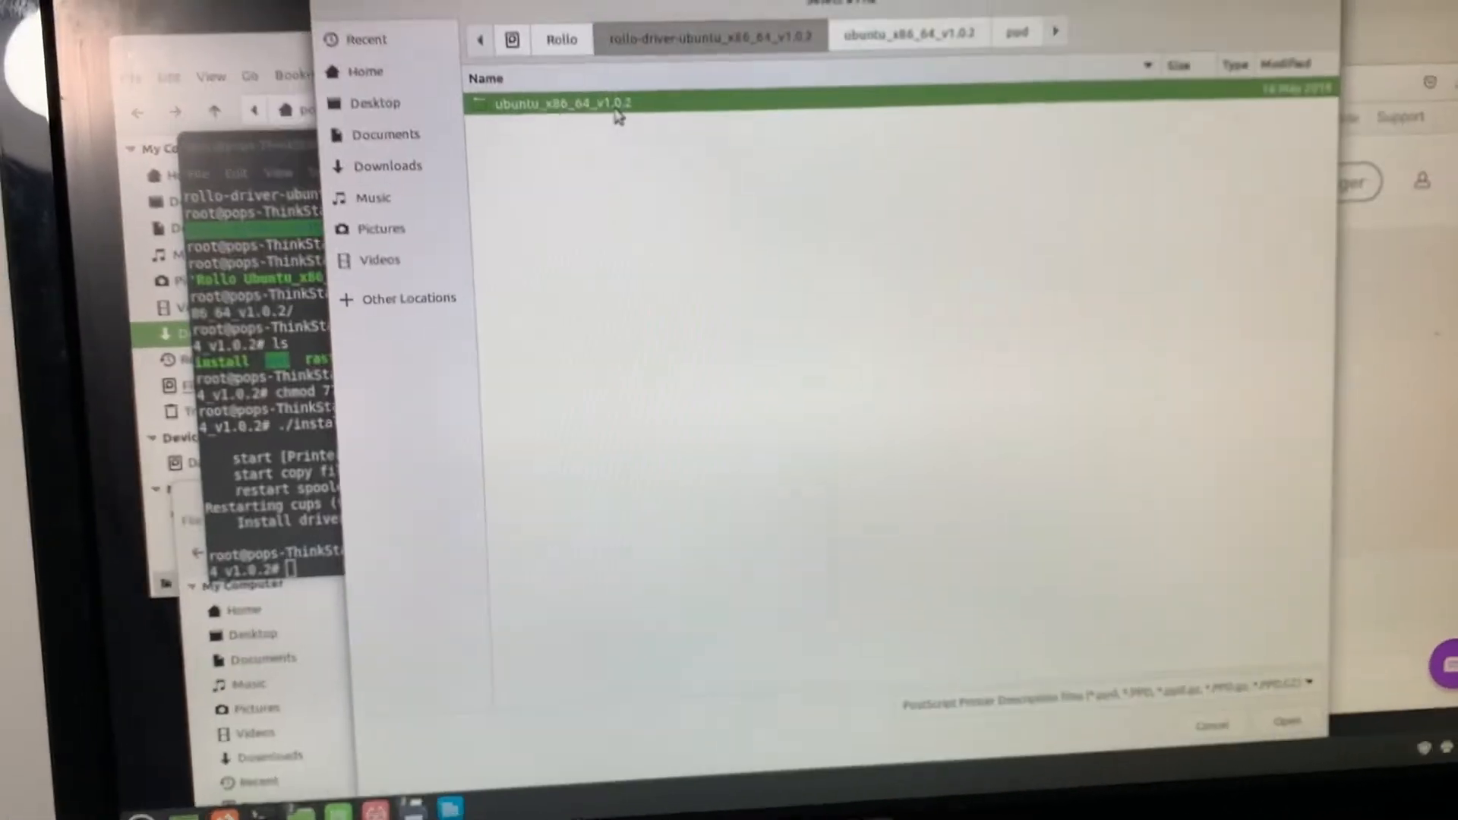
double_click(562, 104)
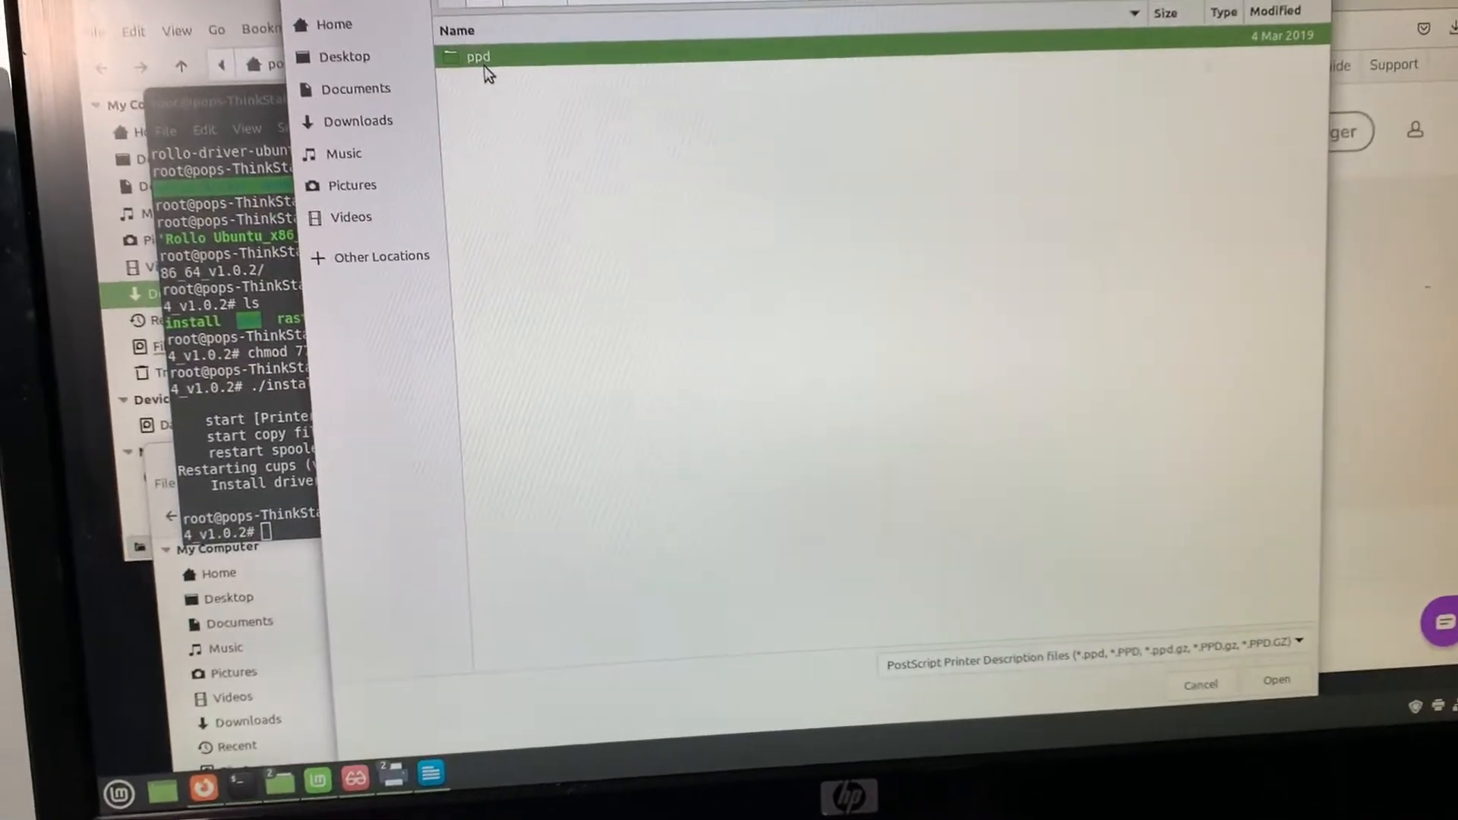
double_click(478, 57)
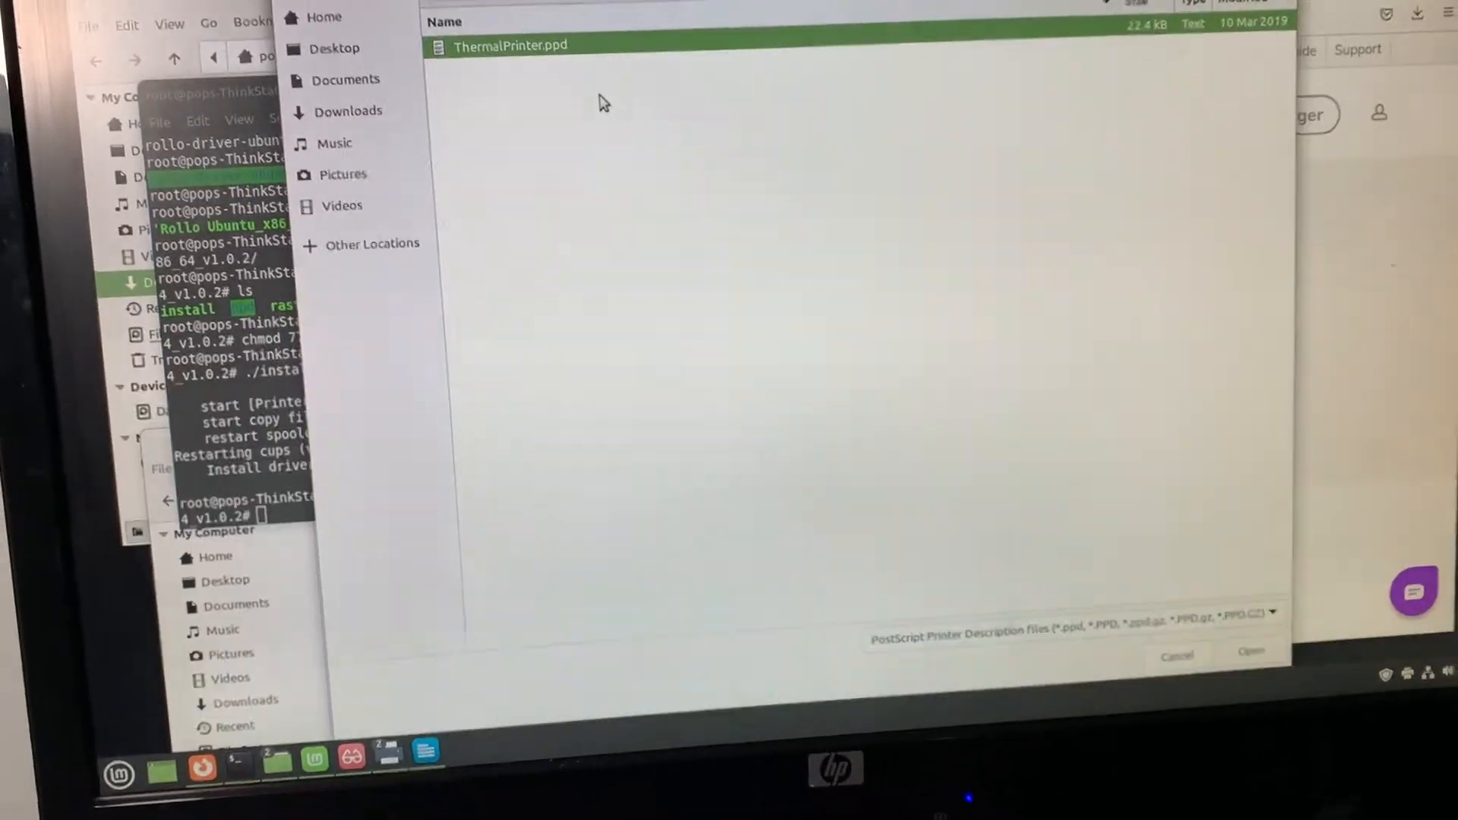
click(1250, 653)
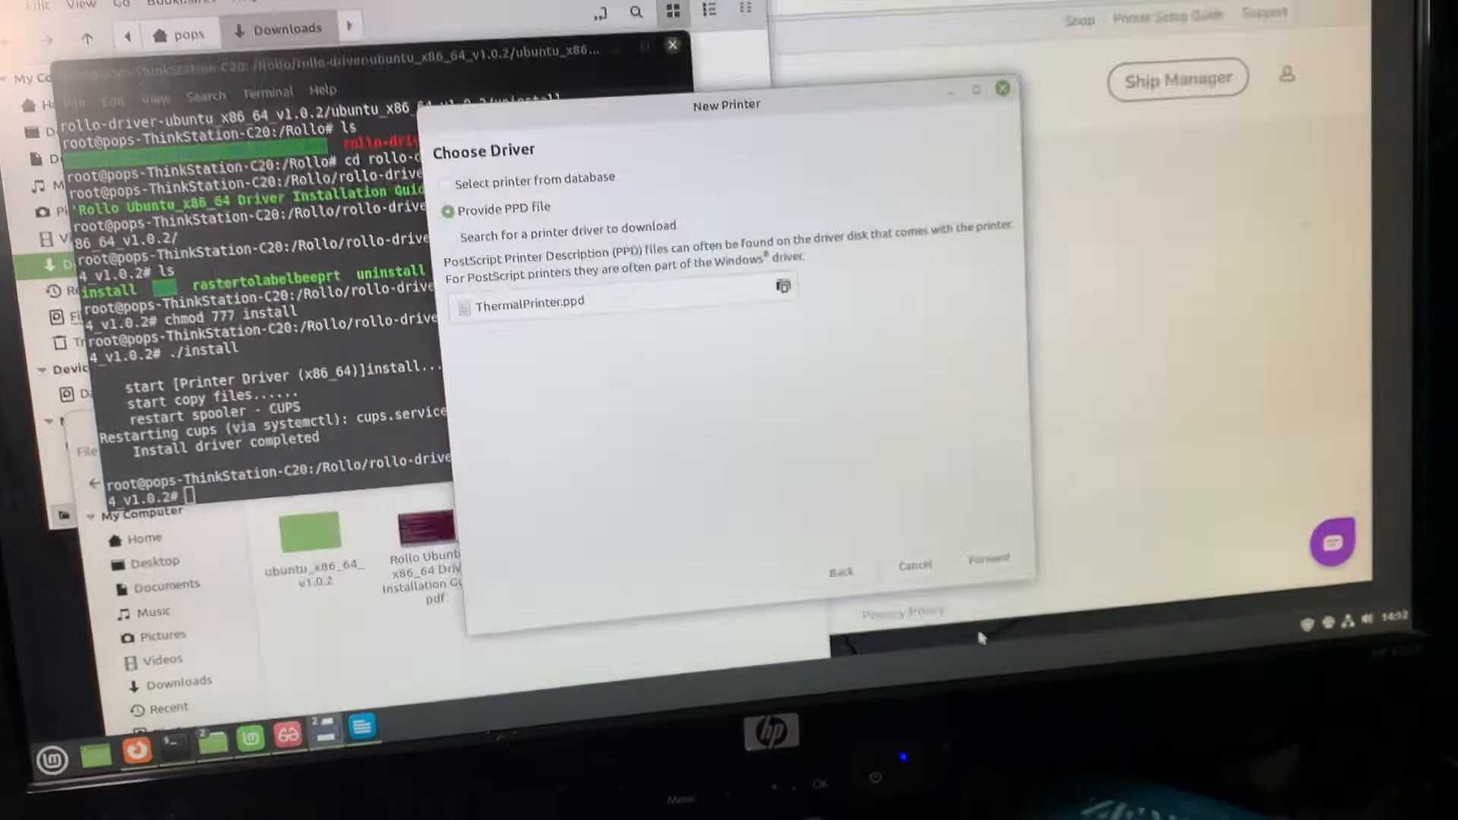